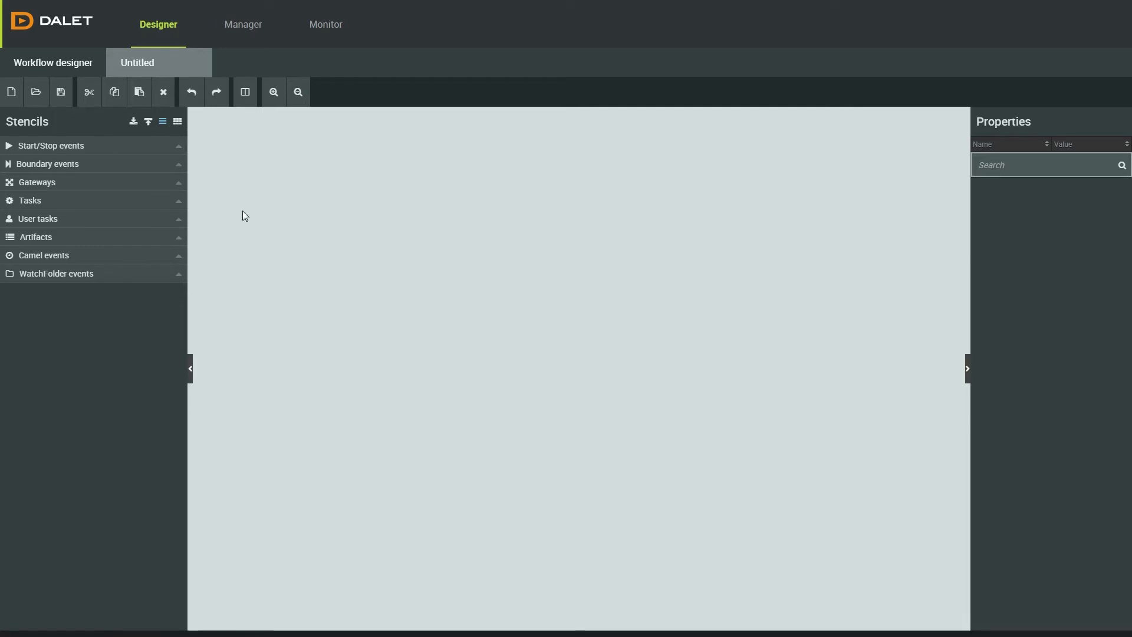
Step: Load the saved 'File Ingest and QC' workflow onto the canvas with the task and event stencils expanded
click(31, 200)
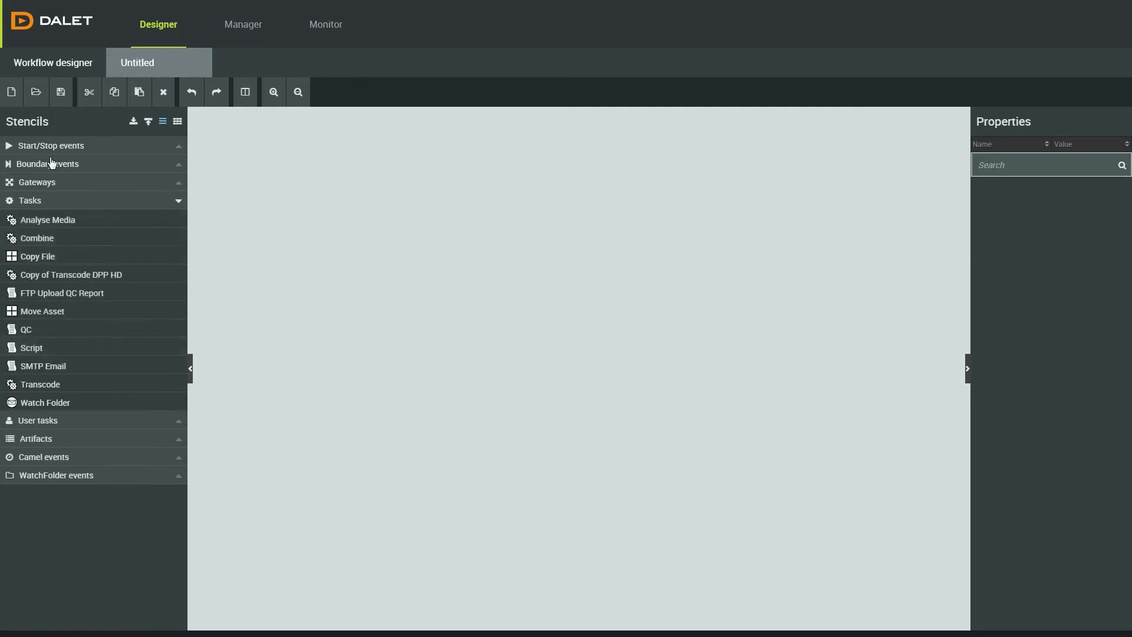
click(51, 145)
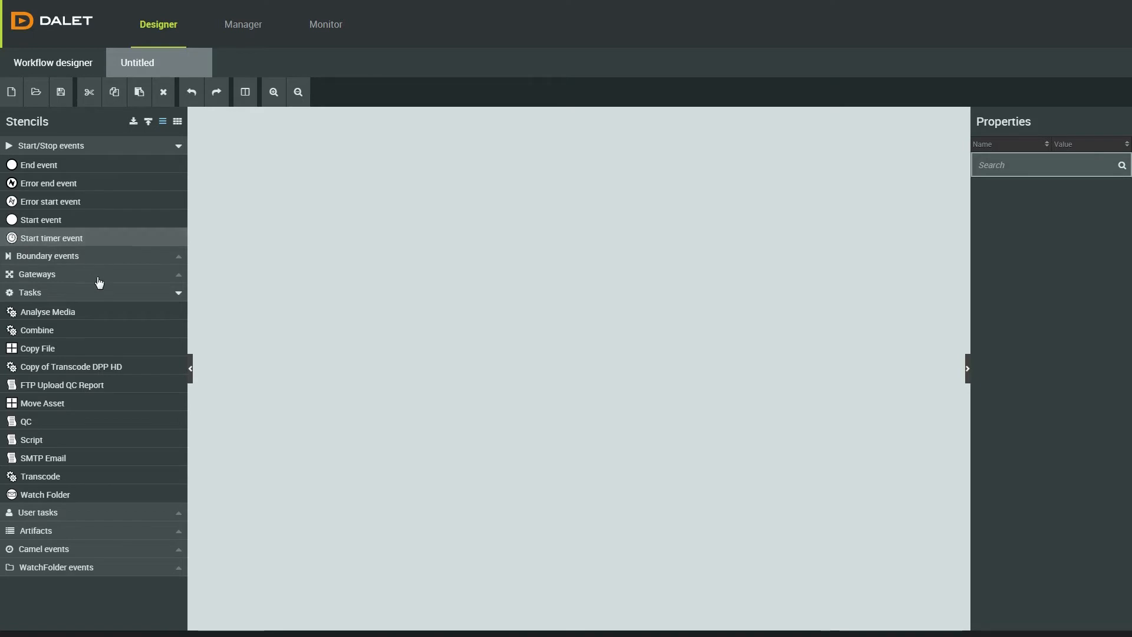
click(34, 92)
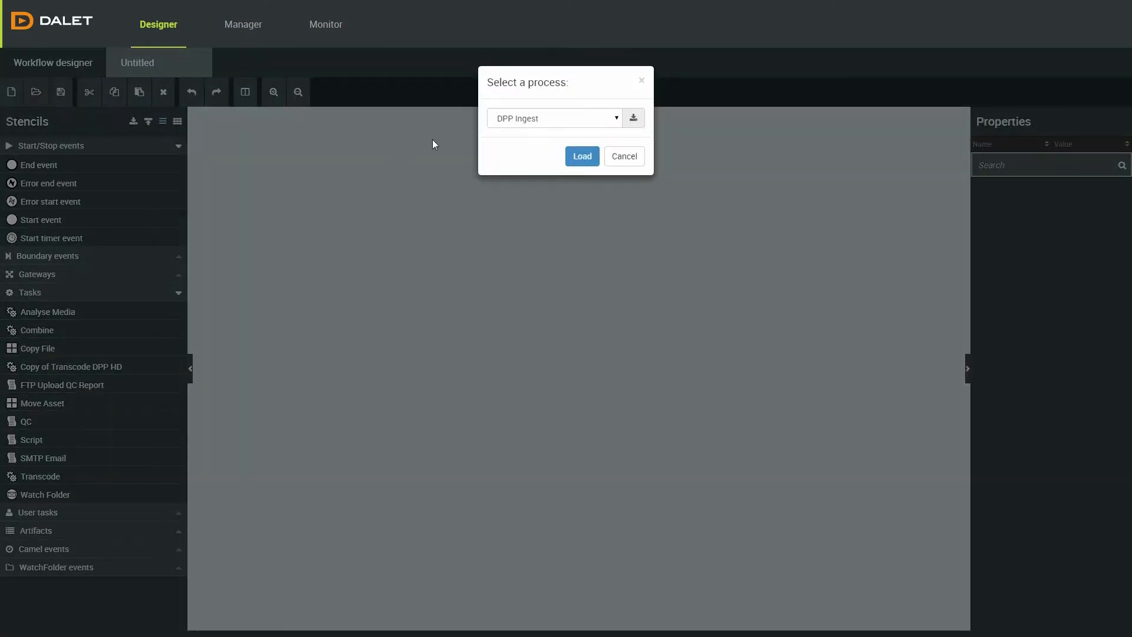
click(581, 155)
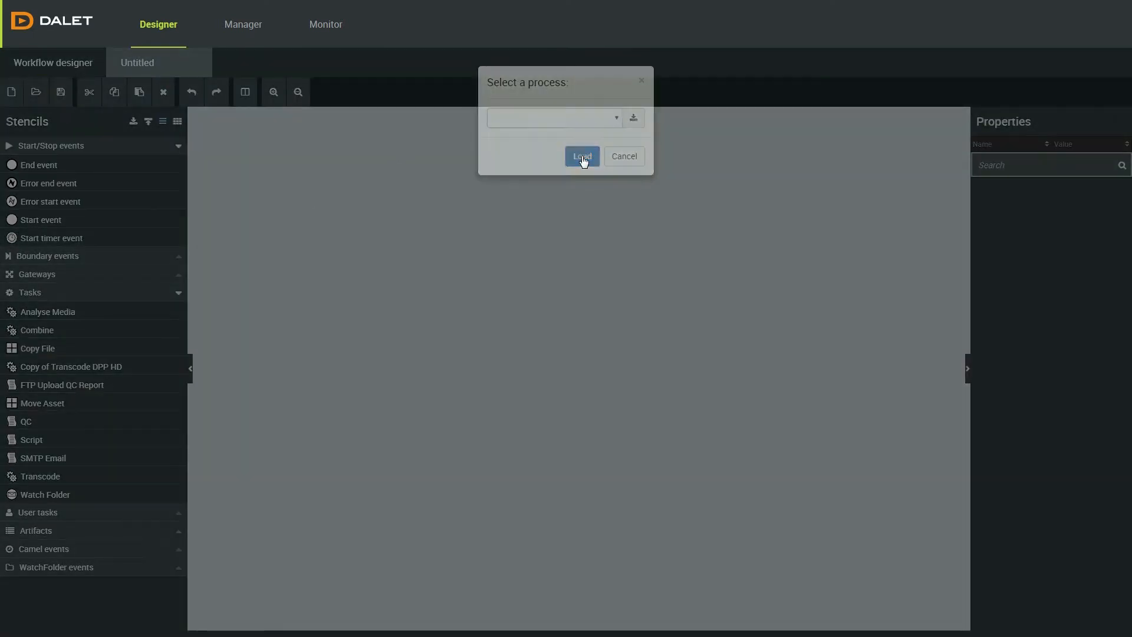
click(581, 157)
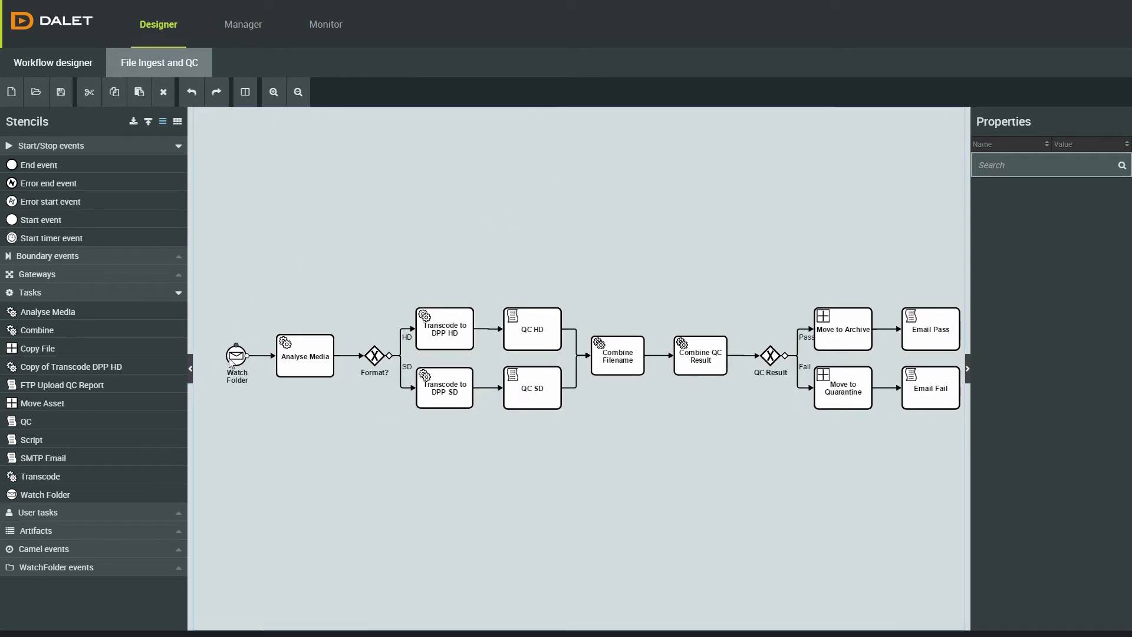
click(236, 356)
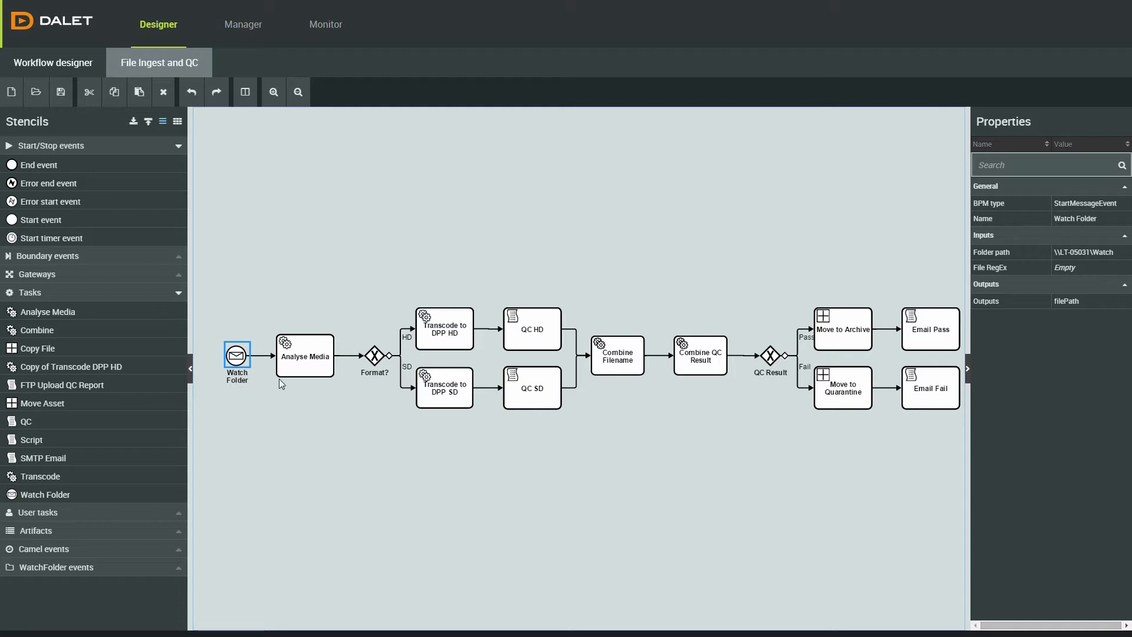
click(303, 355)
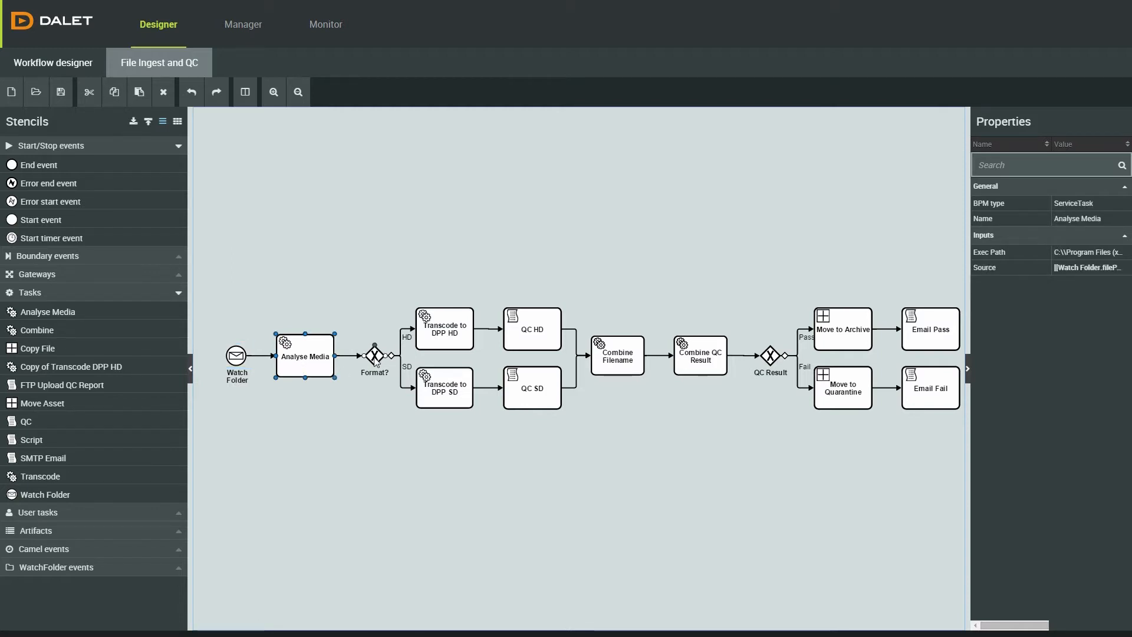
click(374, 398)
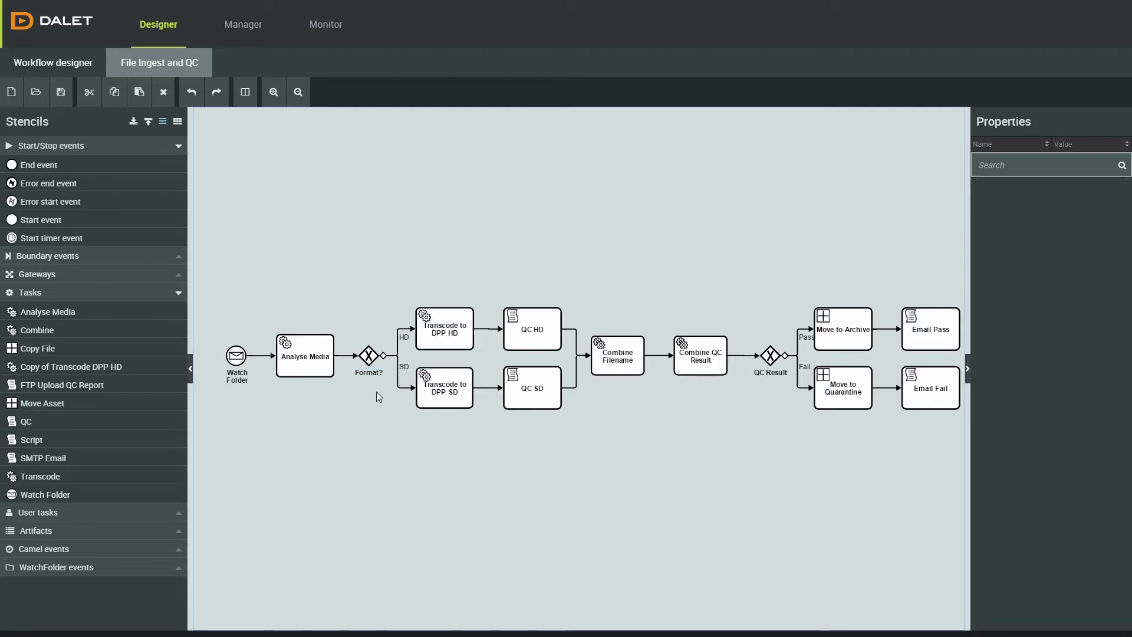
click(396, 347)
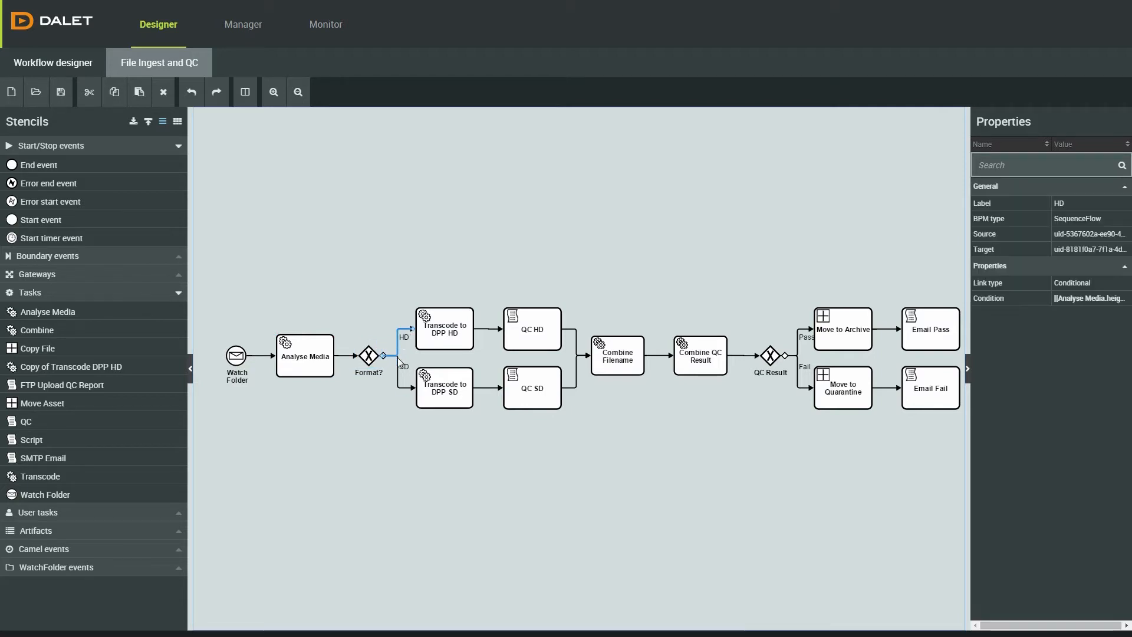
click(404, 375)
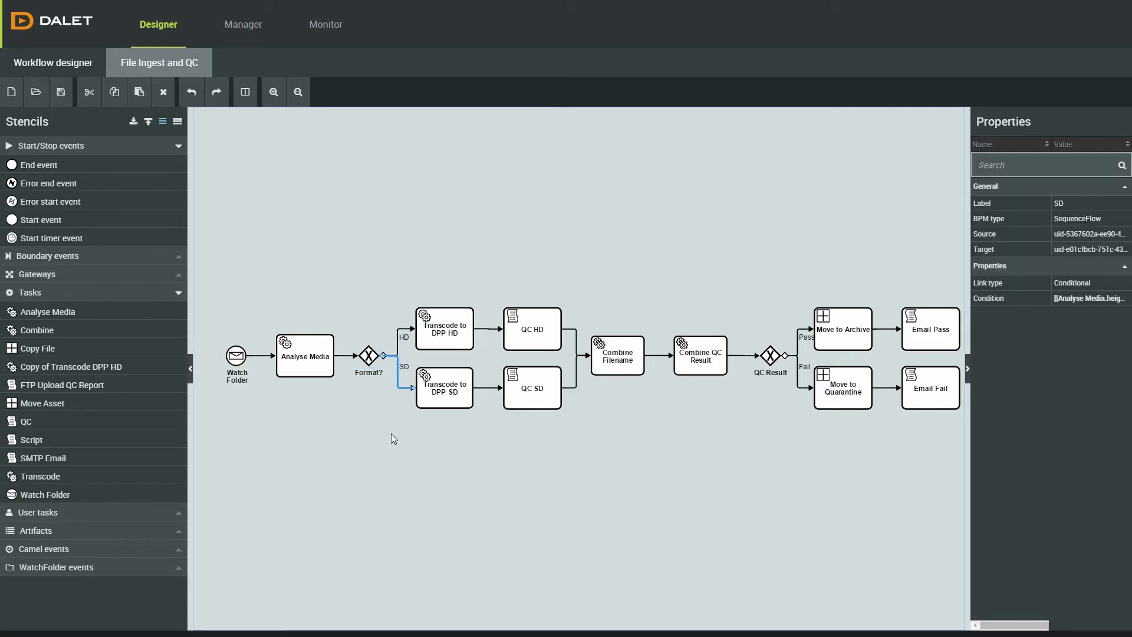
Step: Confirm the HD link routes on [Analyse Media.height] >= 720 and the SD link on < 720
click(402, 337)
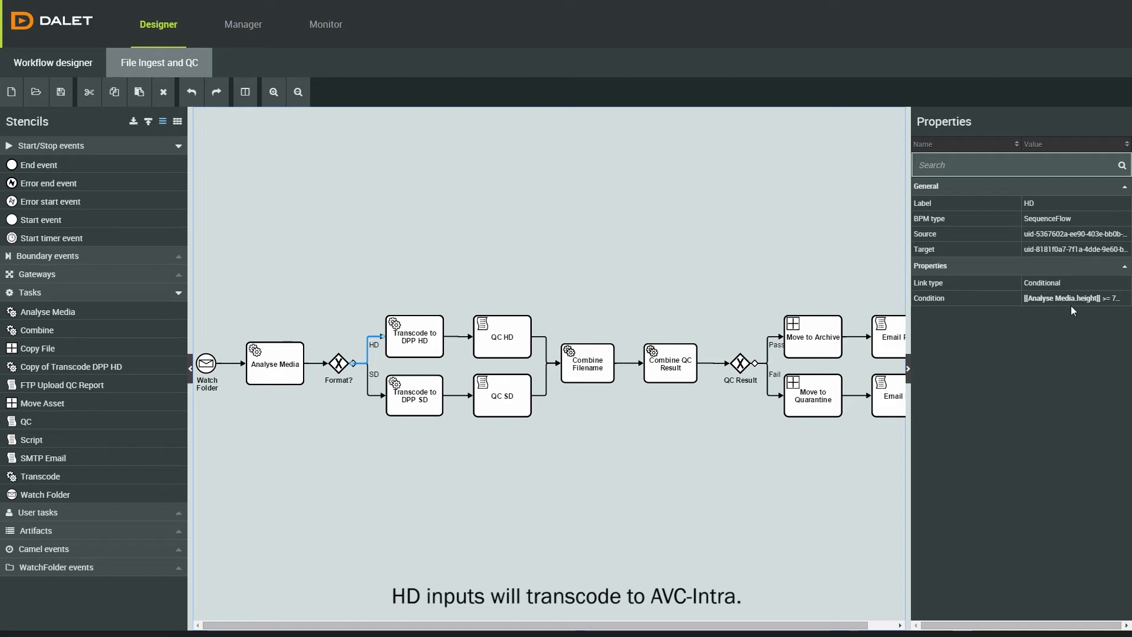
click(1075, 299)
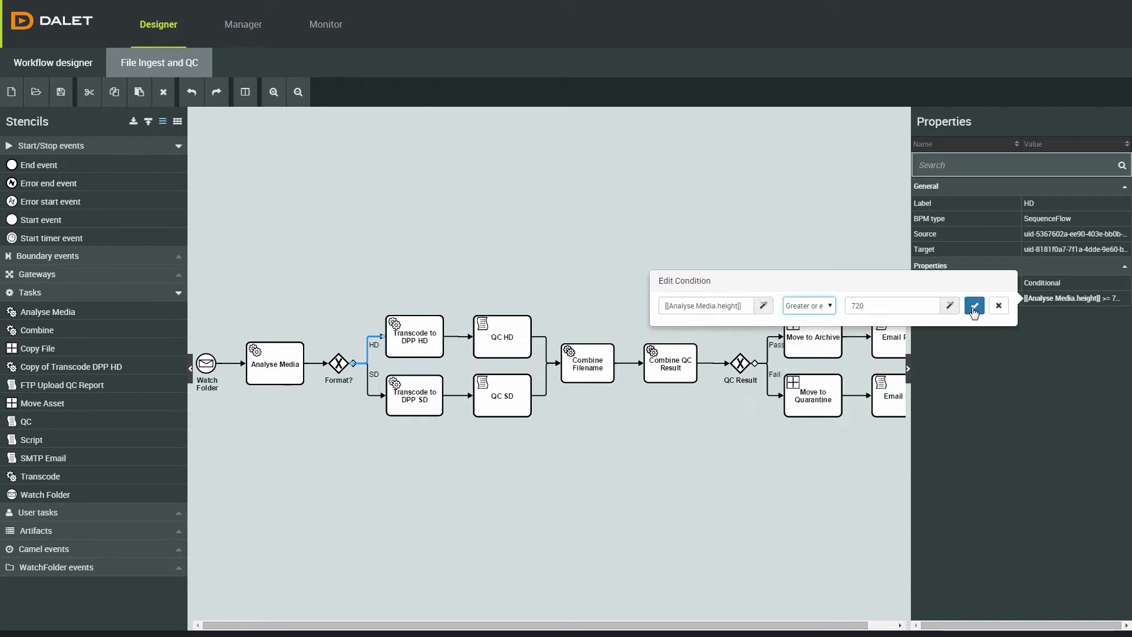
click(972, 305)
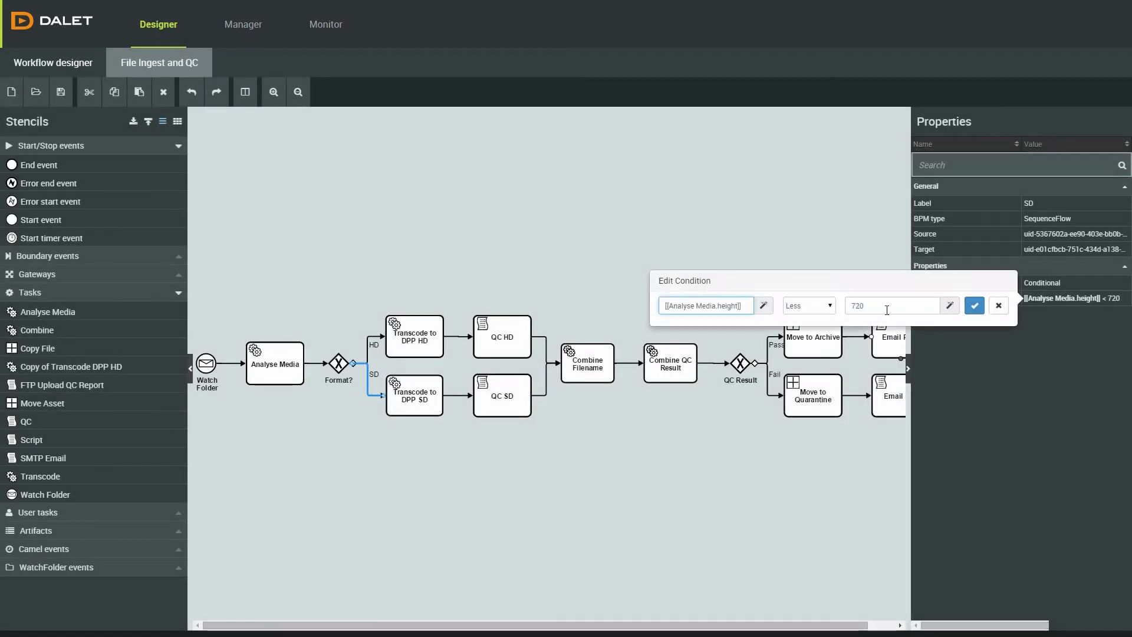
click(974, 306)
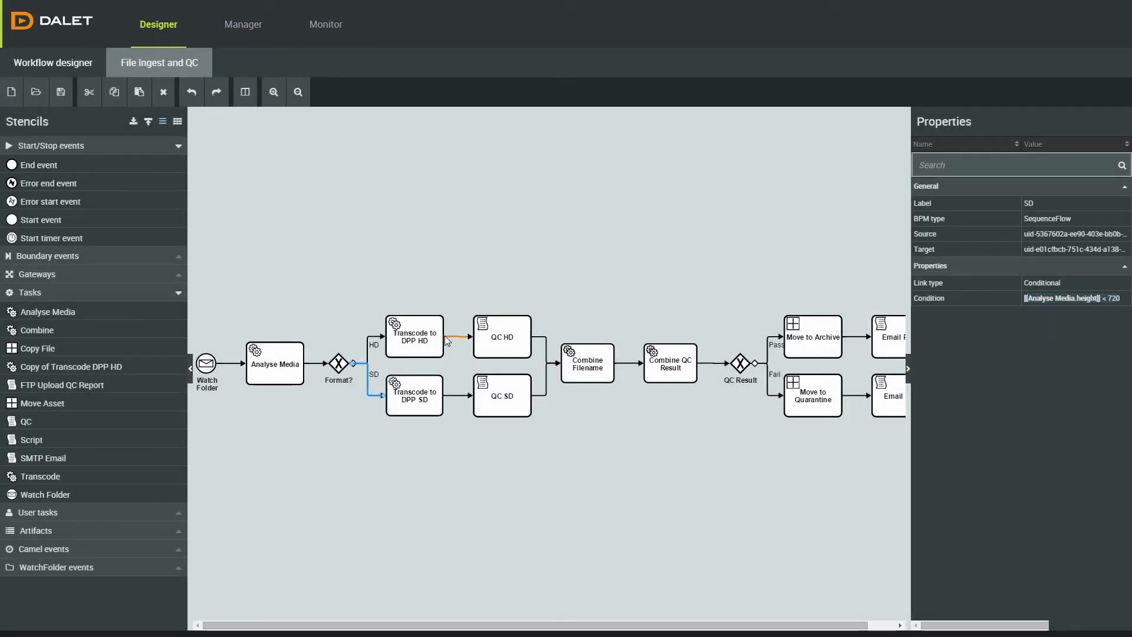
Step: Review the DPP HD transcode step and confirm the DPP SD step's Conversion as DPP SD
click(414, 336)
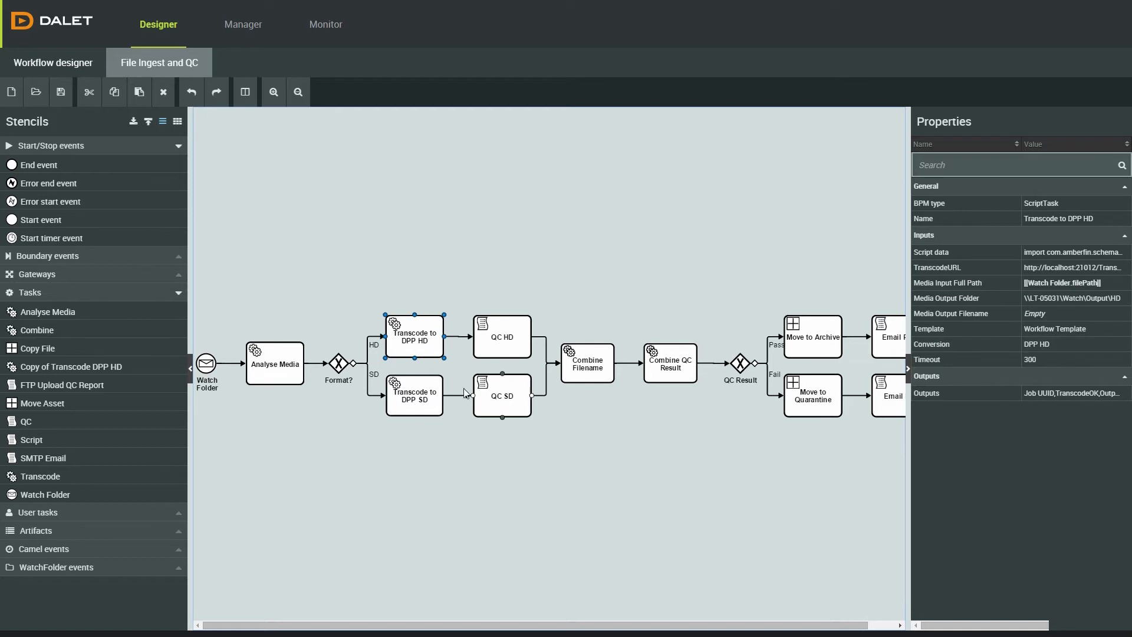
click(413, 394)
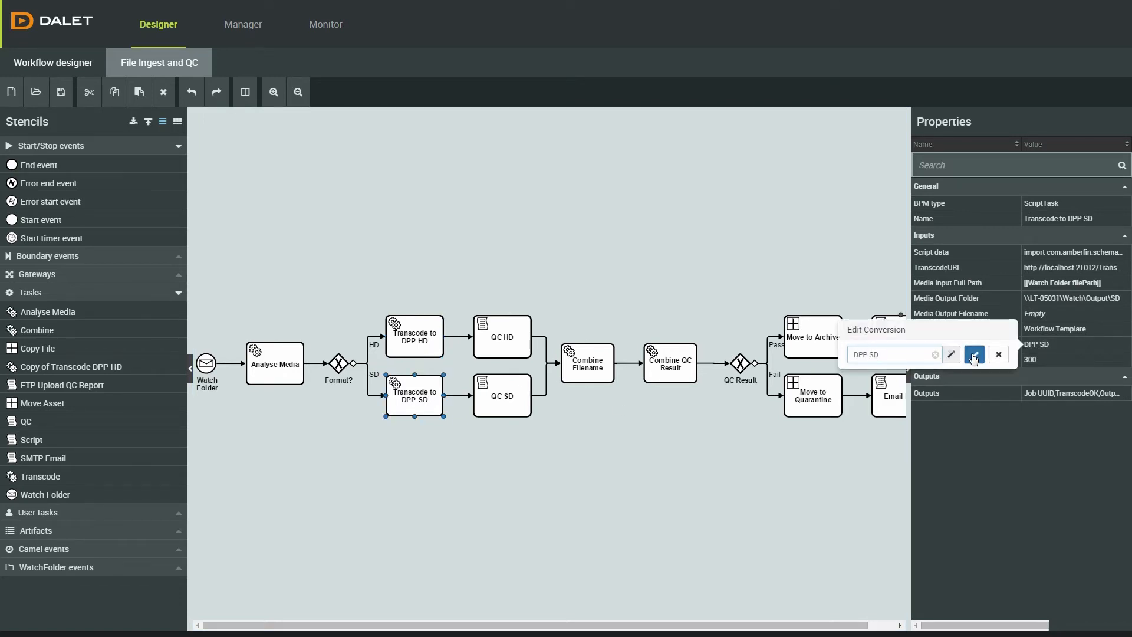
click(972, 354)
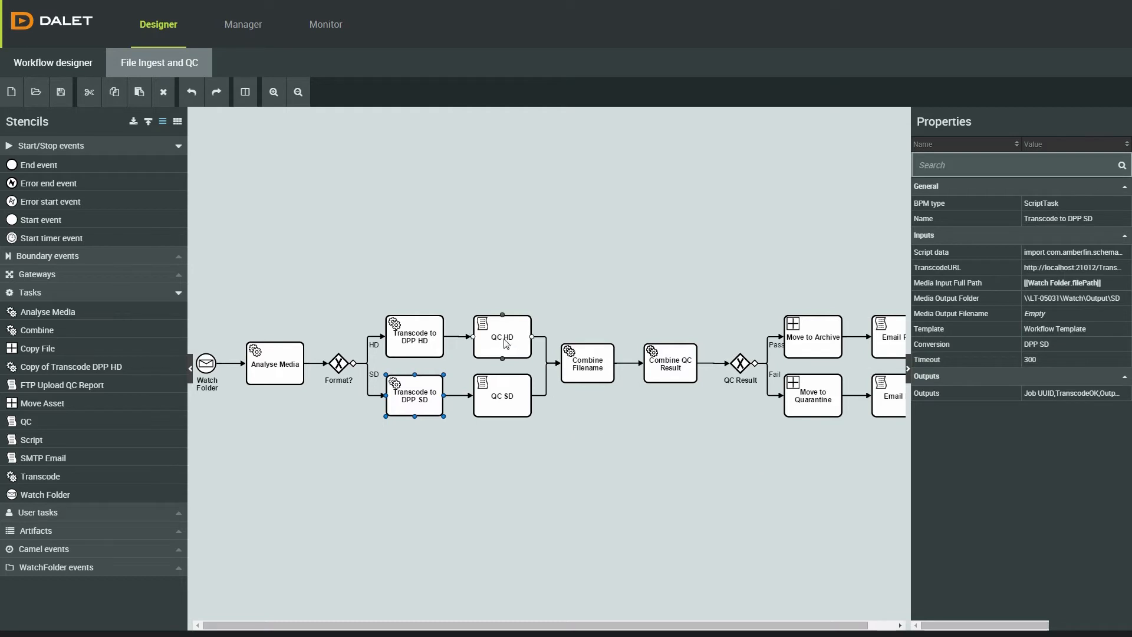
Step: Keep QC HD's vendor as Aurora and change its template from Quick Scan to Quick Scan HD
click(501, 336)
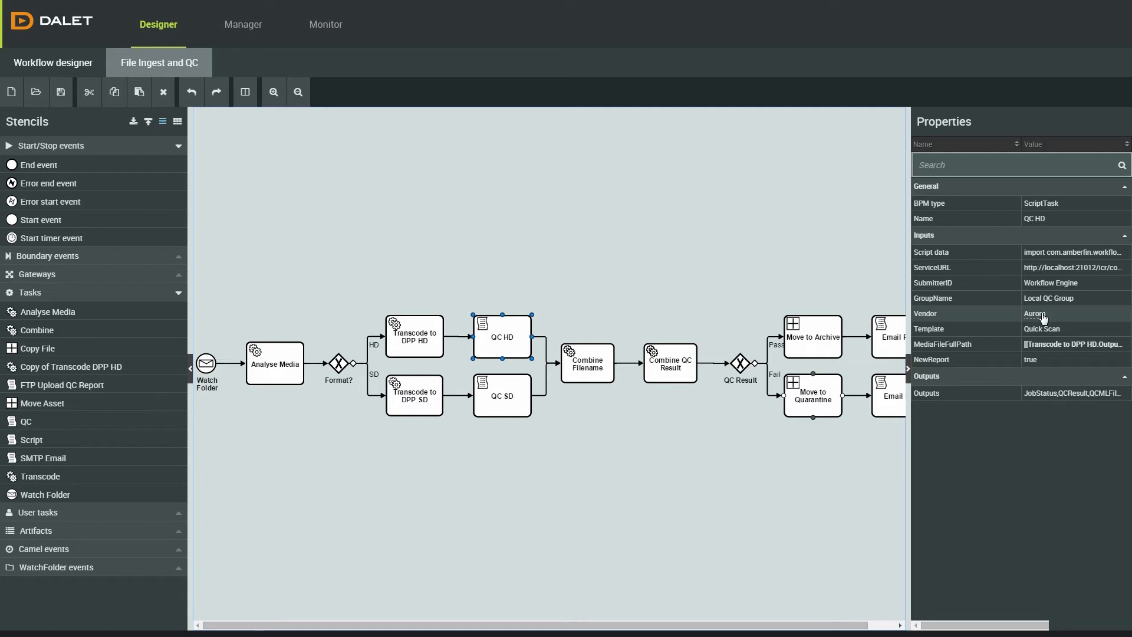
click(1043, 314)
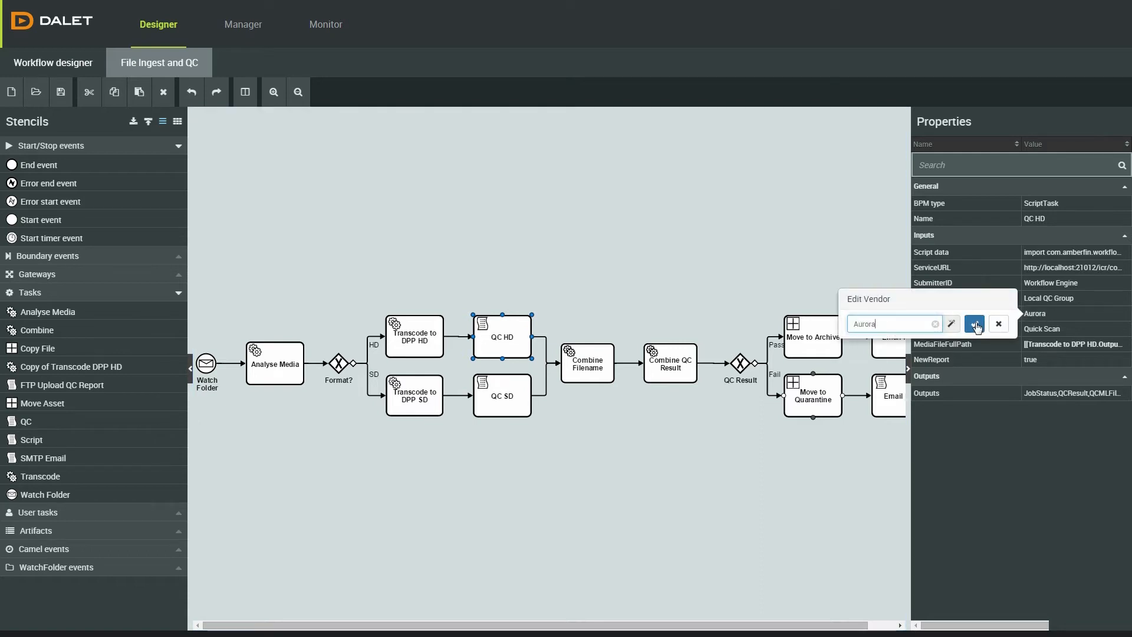
click(974, 323)
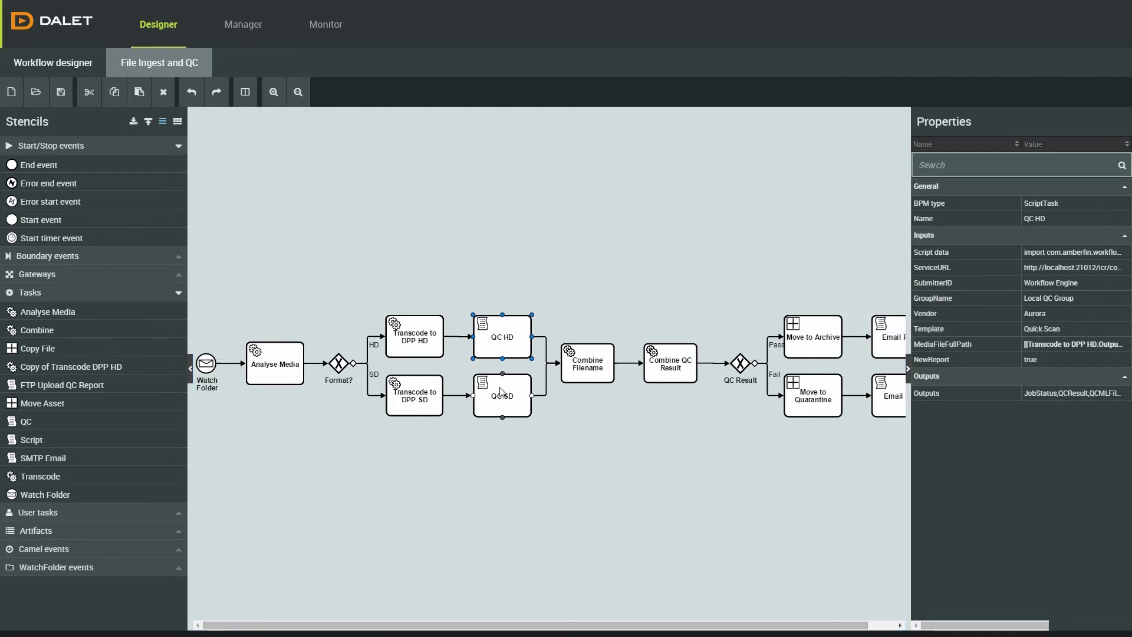
click(501, 395)
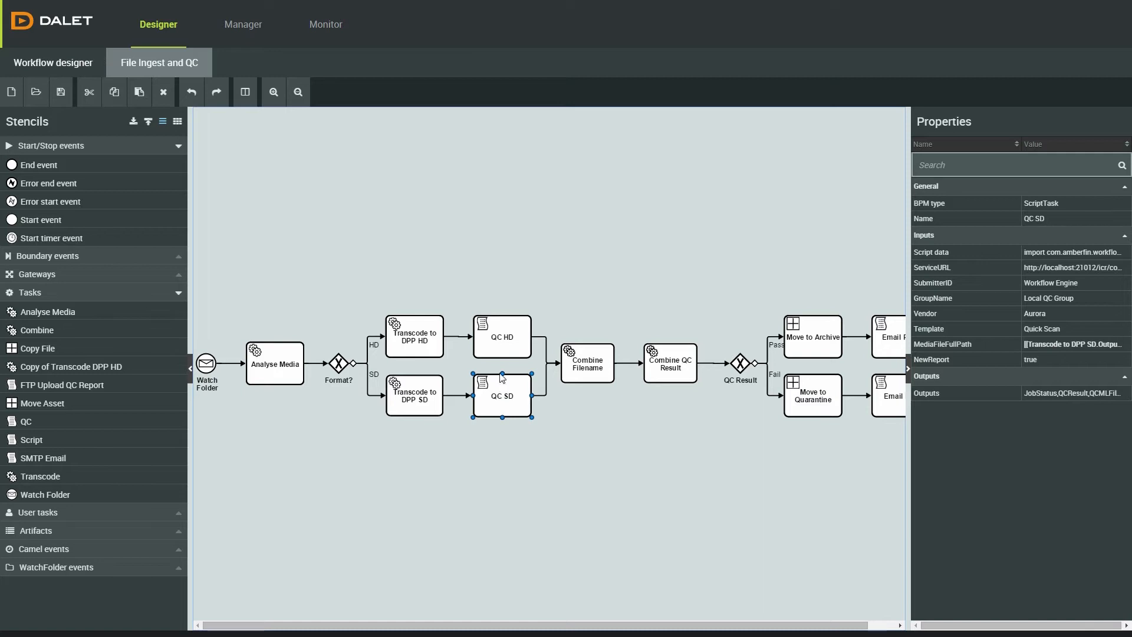
click(500, 336)
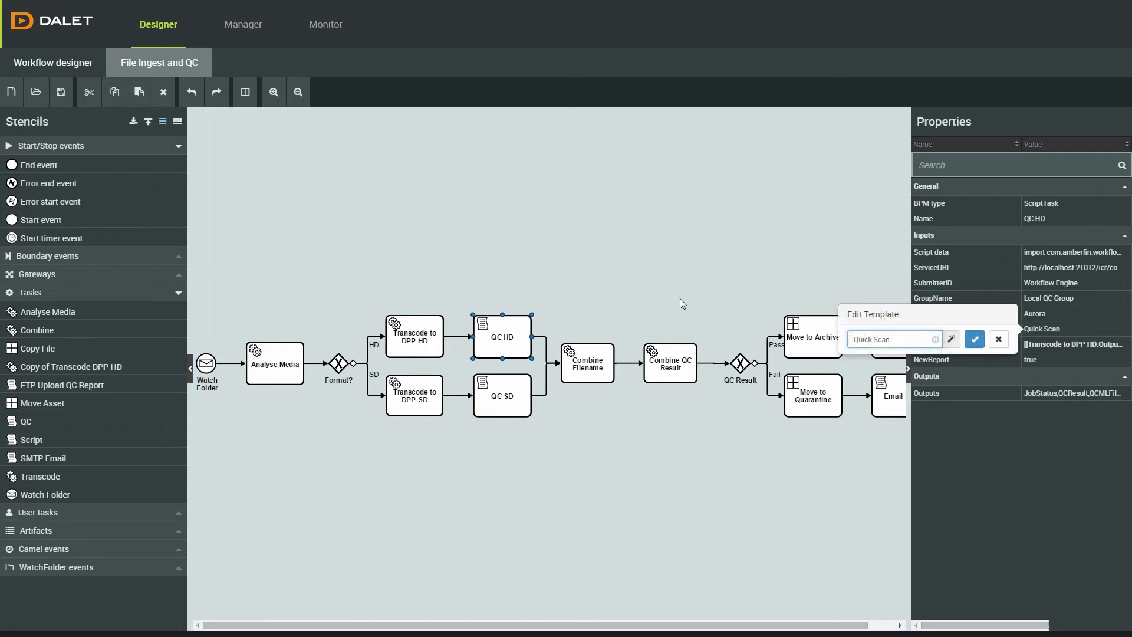
mouse_move(917, 338)
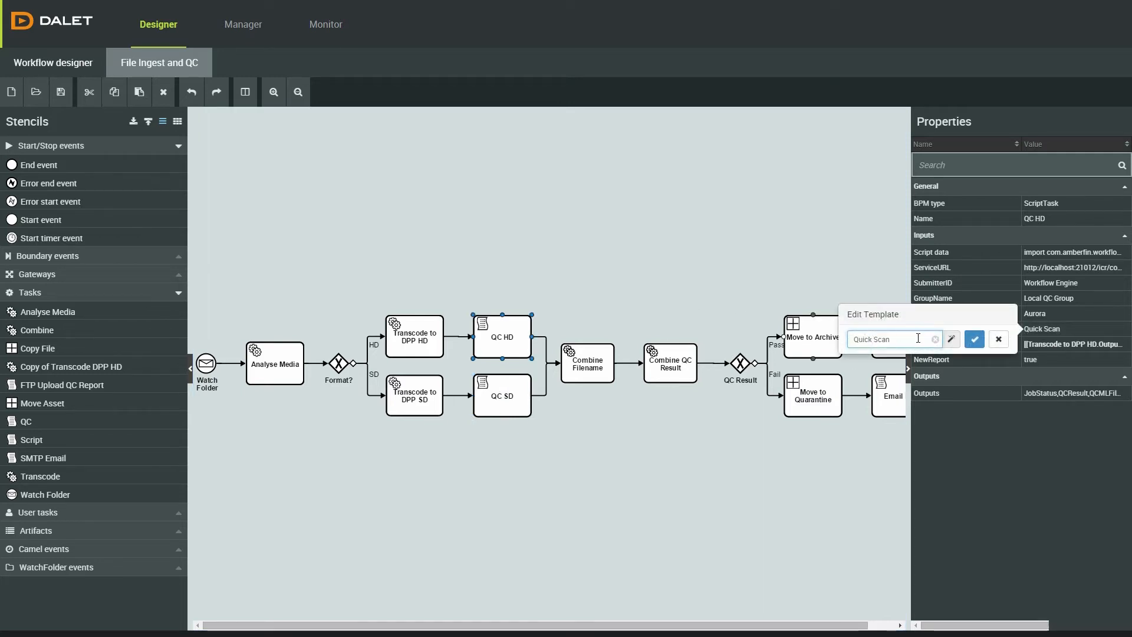
text(HD)
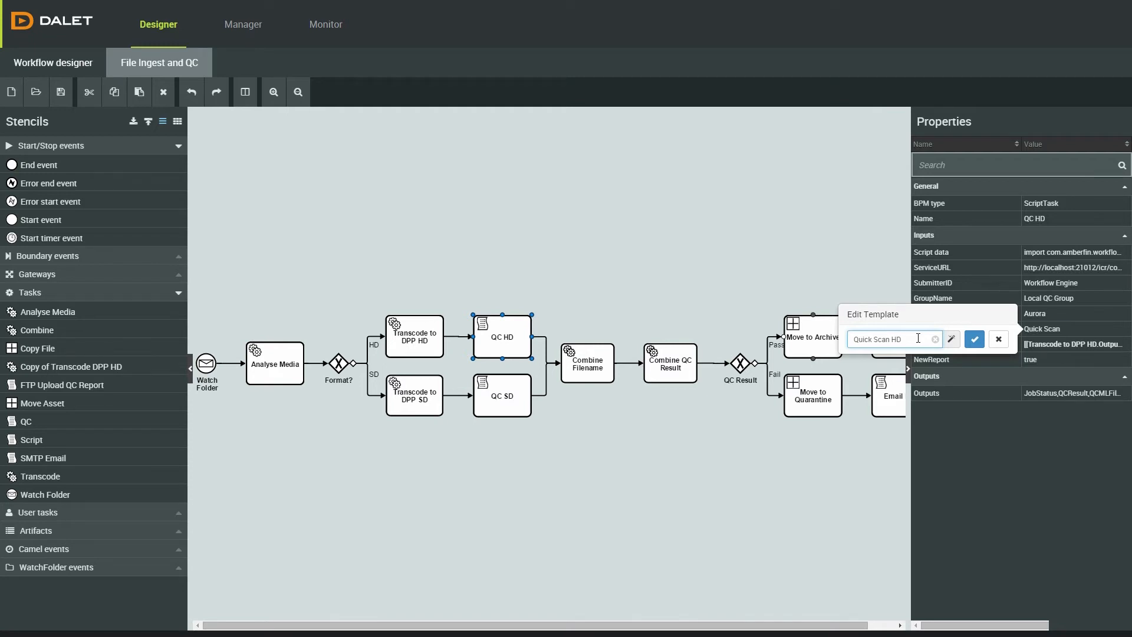
click(974, 340)
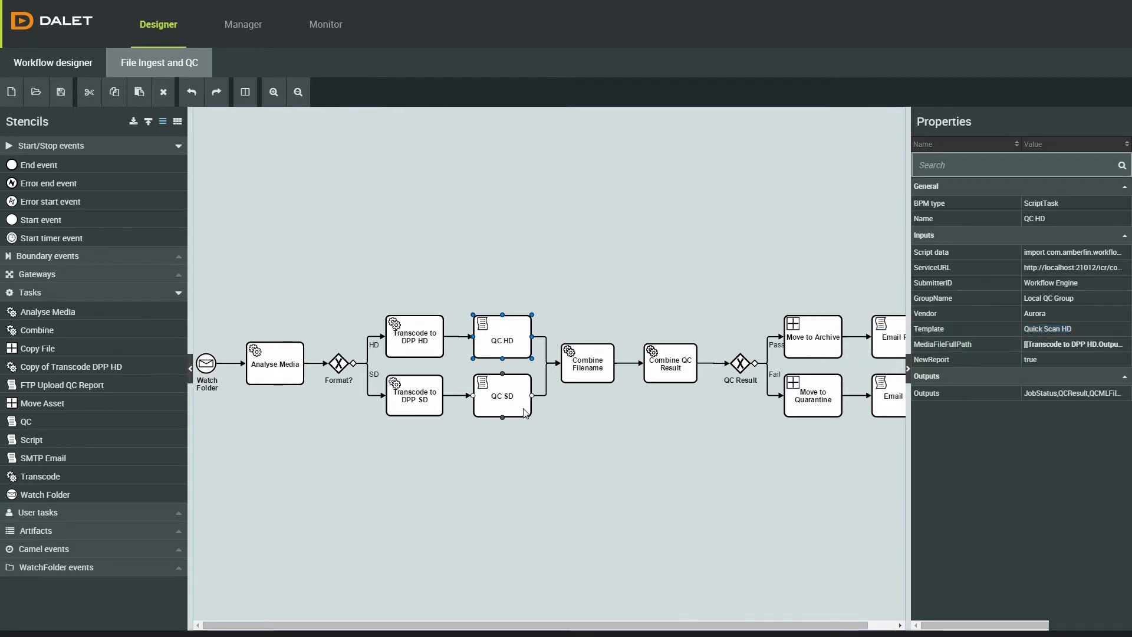
Step: Confirm Move to Archive's targetFolder as the Watch\Archive path and check the Move to Quarantine settings
click(500, 395)
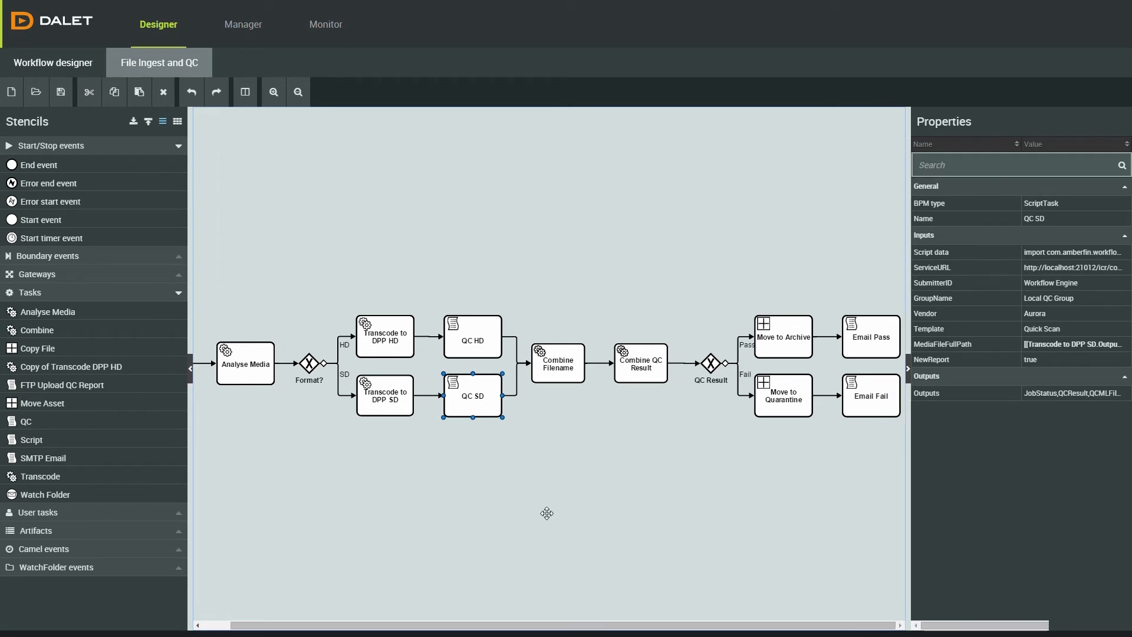
mouse_move(777, 472)
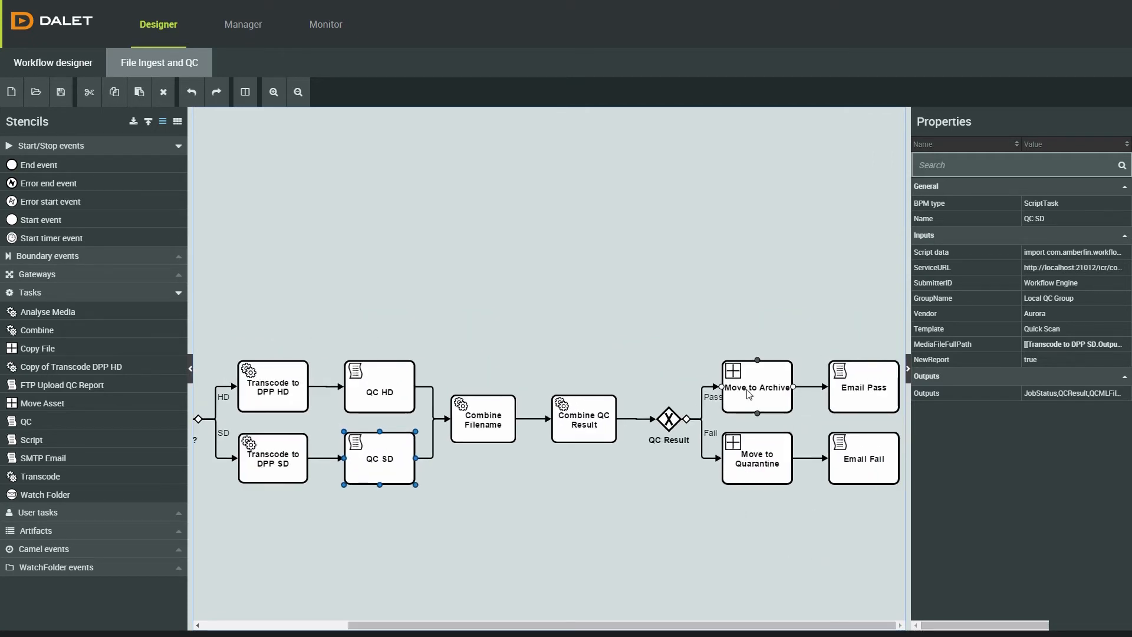
click(756, 386)
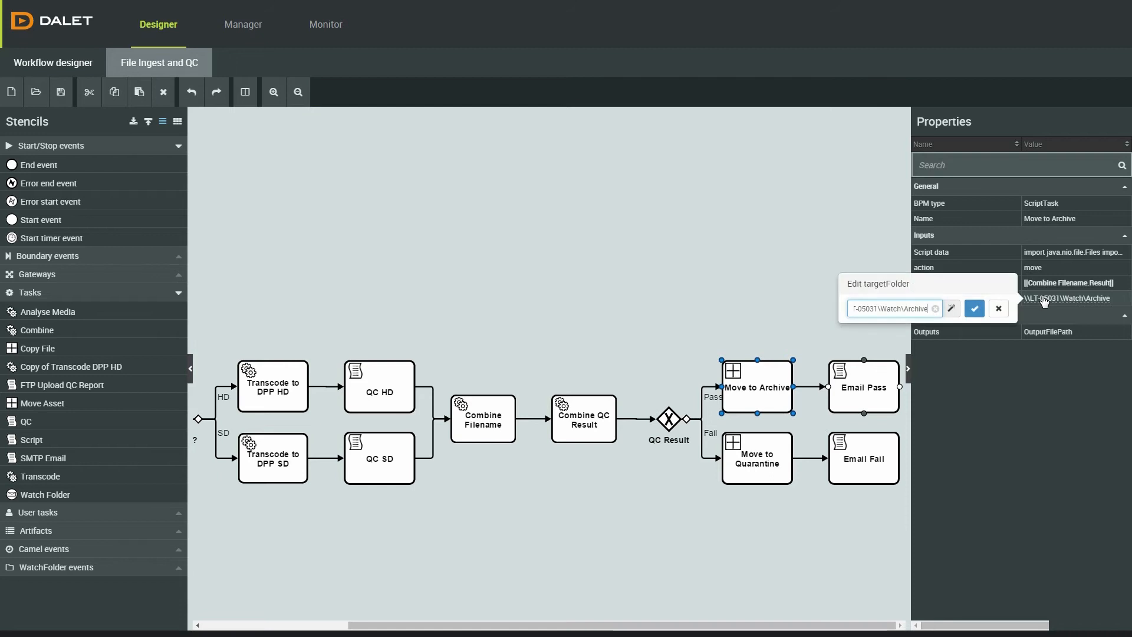
click(974, 307)
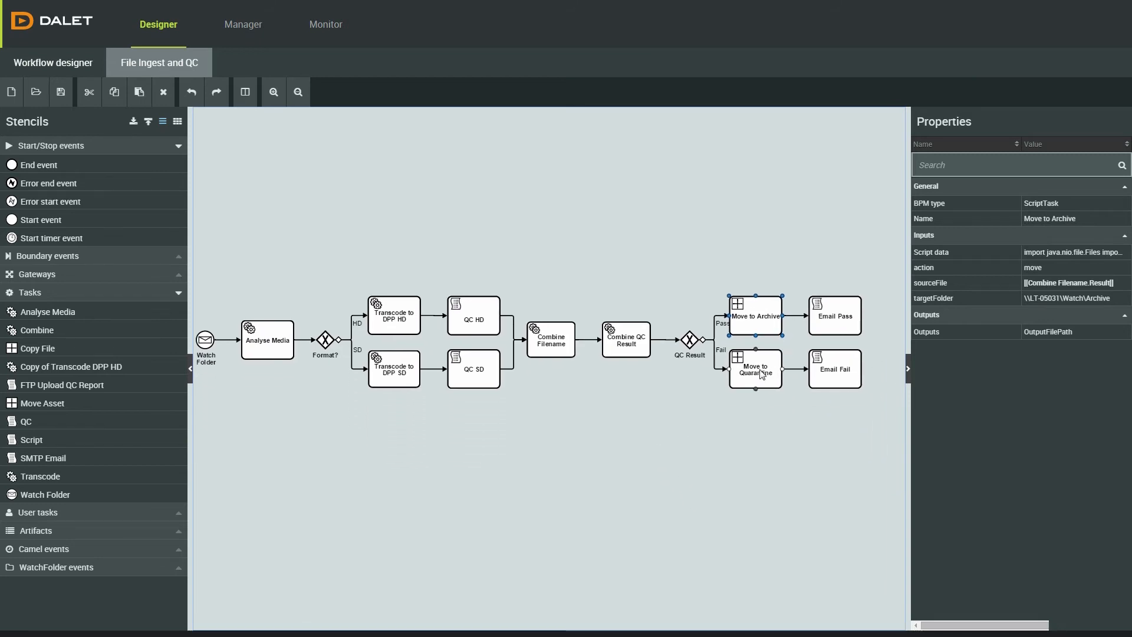
click(754, 368)
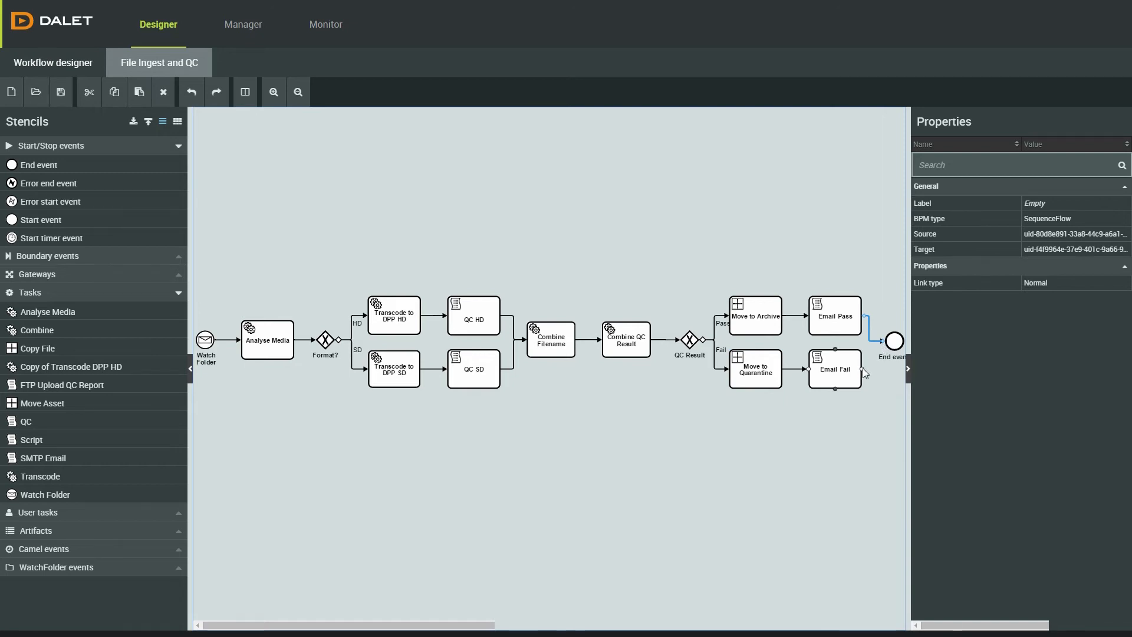
click(568, 279)
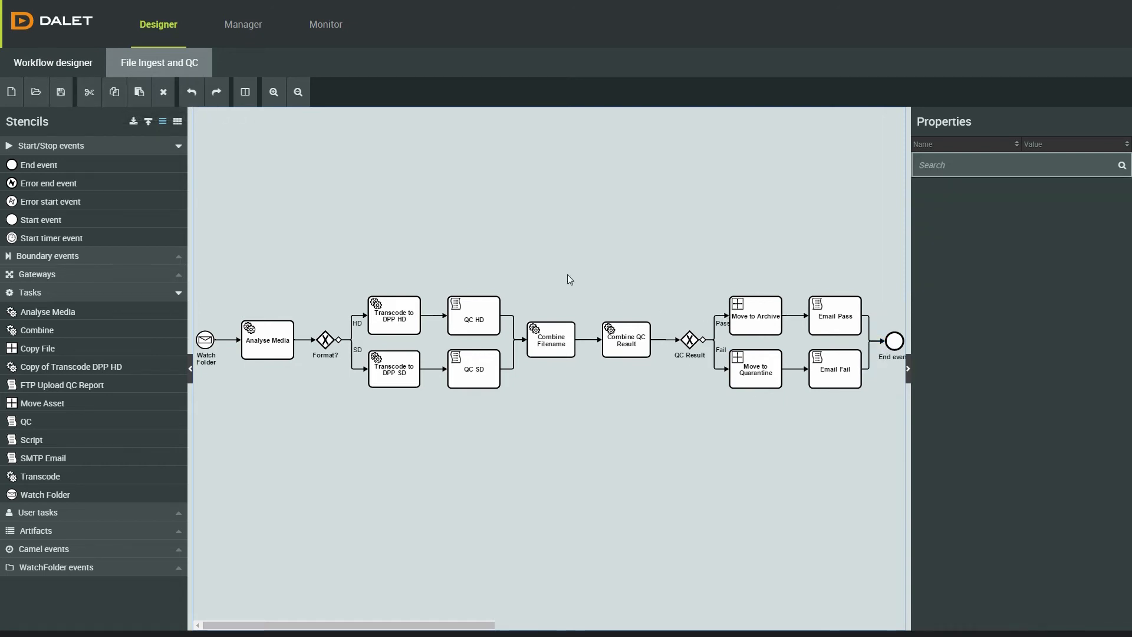
mouse_move(61, 92)
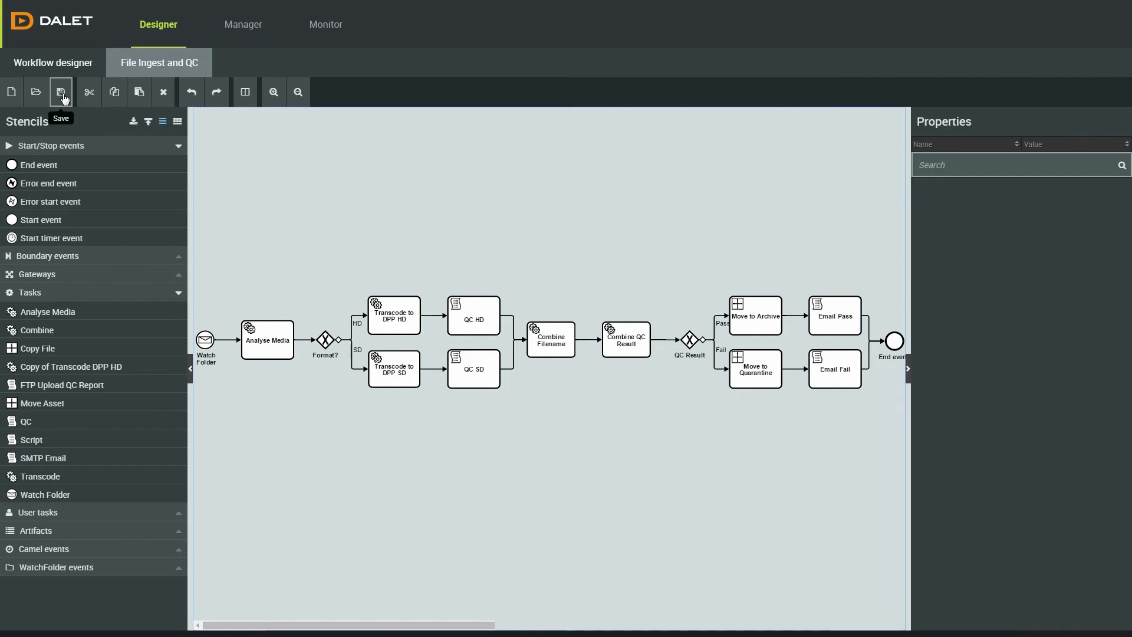
Step: Save as 'File Ingest and QC' with Override if exists ticked, then go to the Manager
click(60, 92)
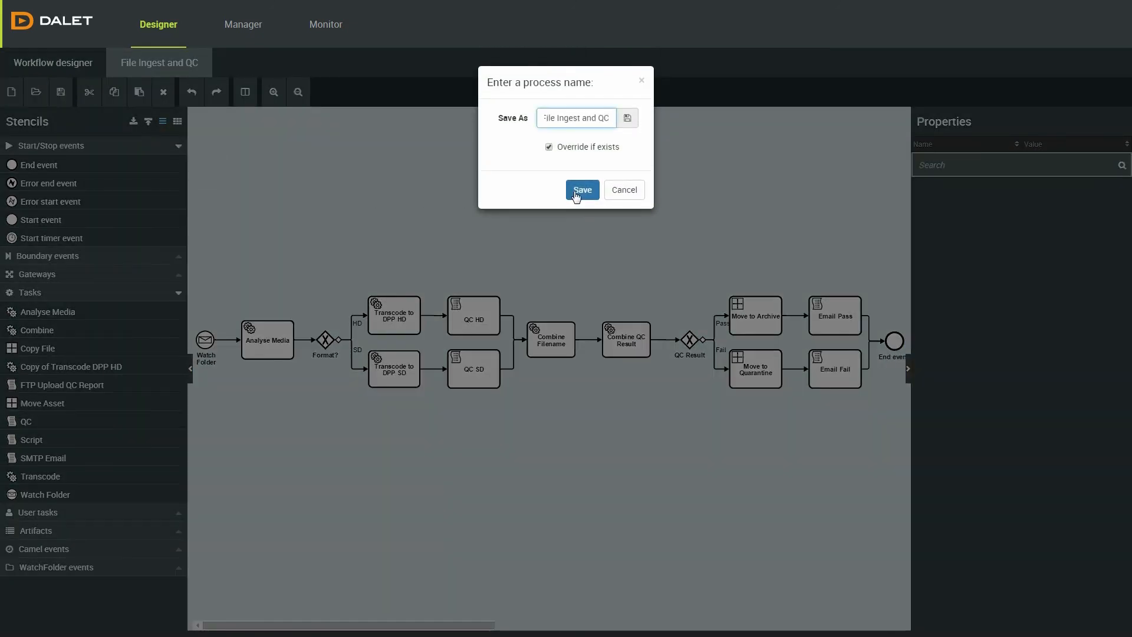
click(581, 190)
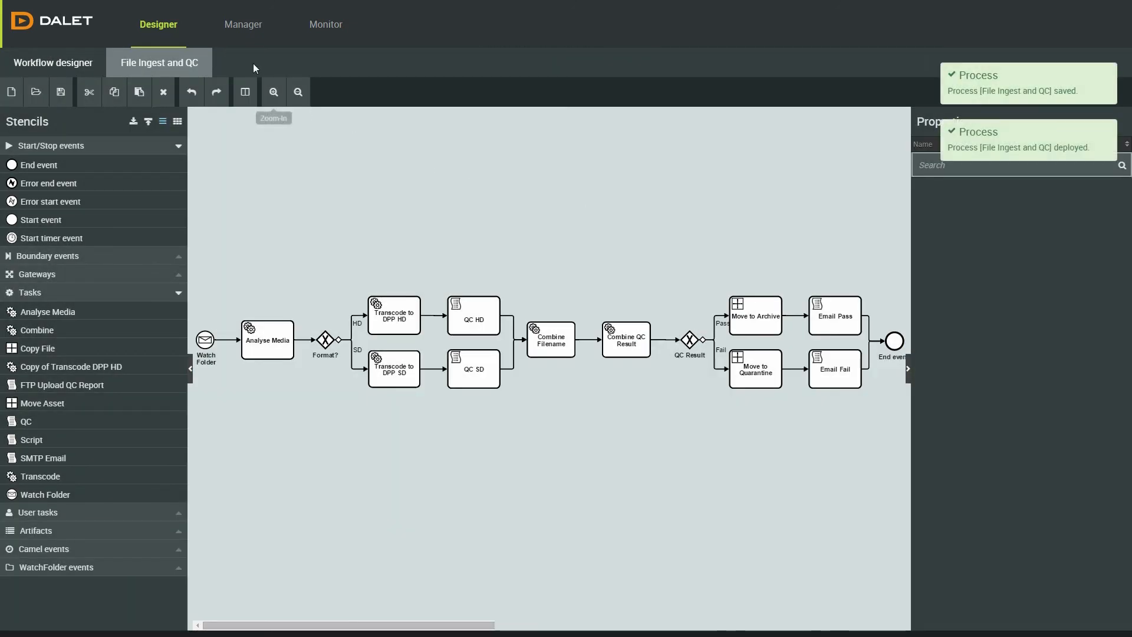
click(243, 23)
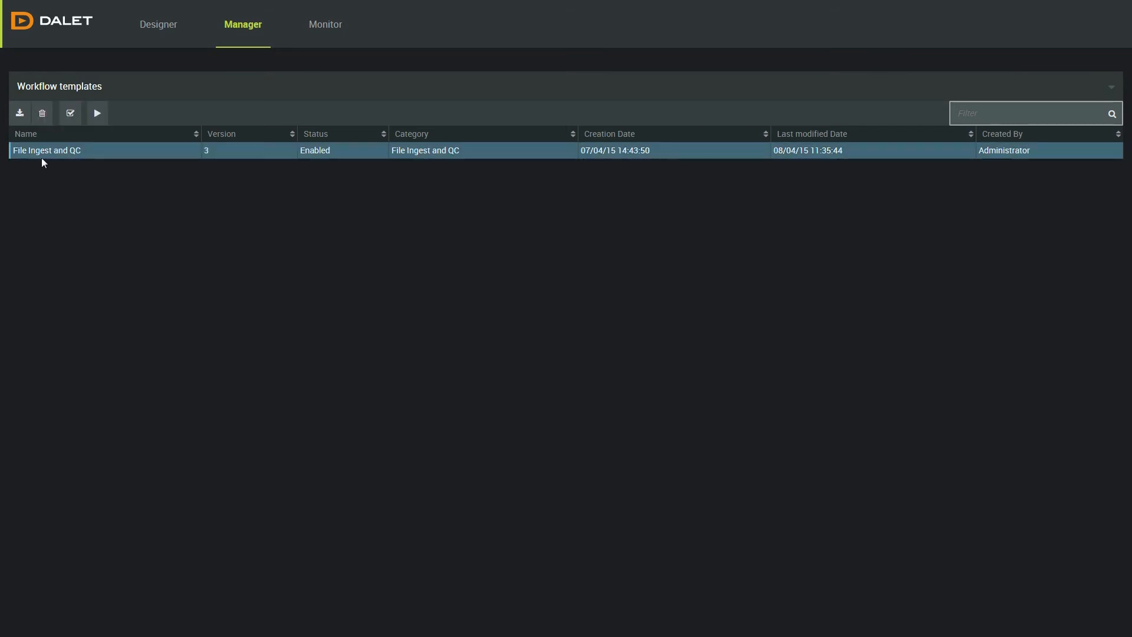
Step: Import File Ingest and QC.bpmn20.xml, QC and send to playout.bpmn20.xml and Transcode to Mez.bpmn20.xml as templates
click(19, 113)
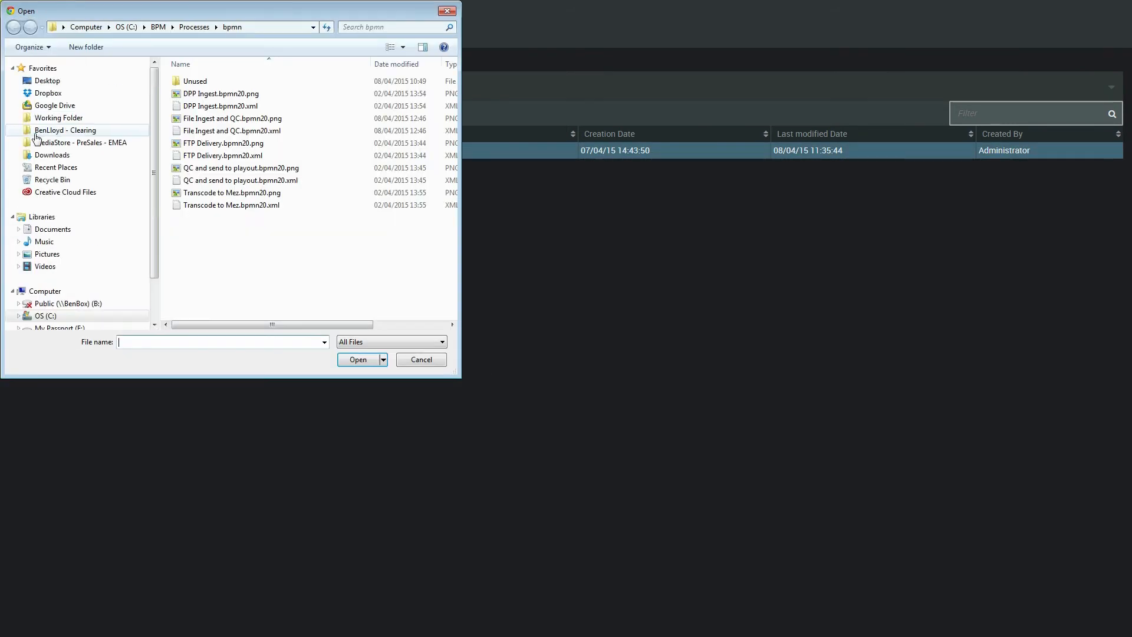
click(231, 131)
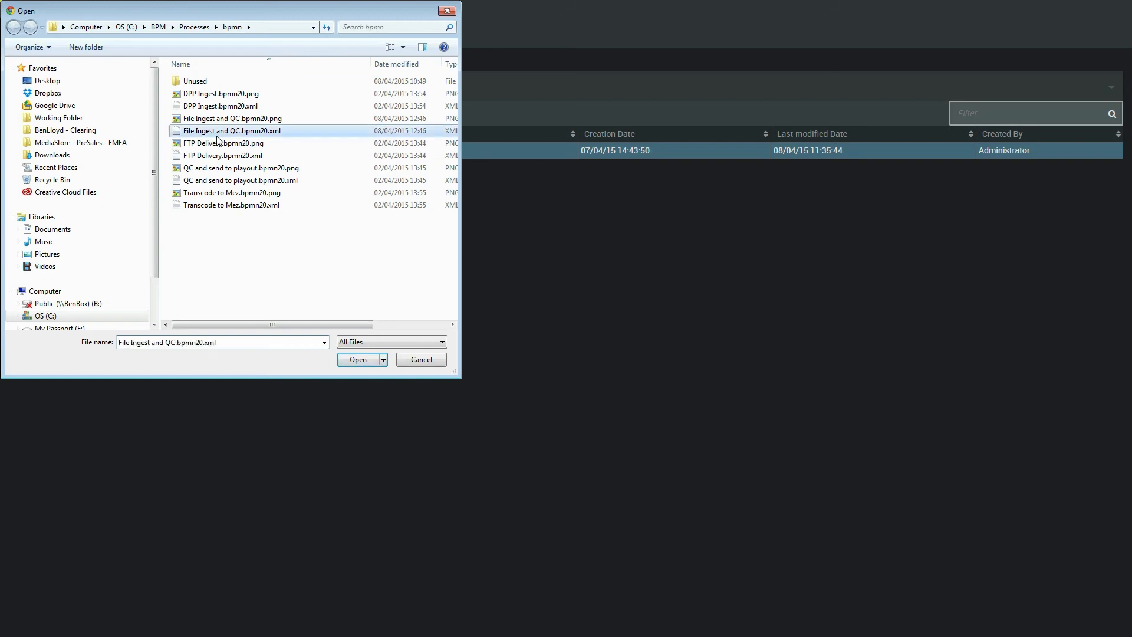
click(357, 359)
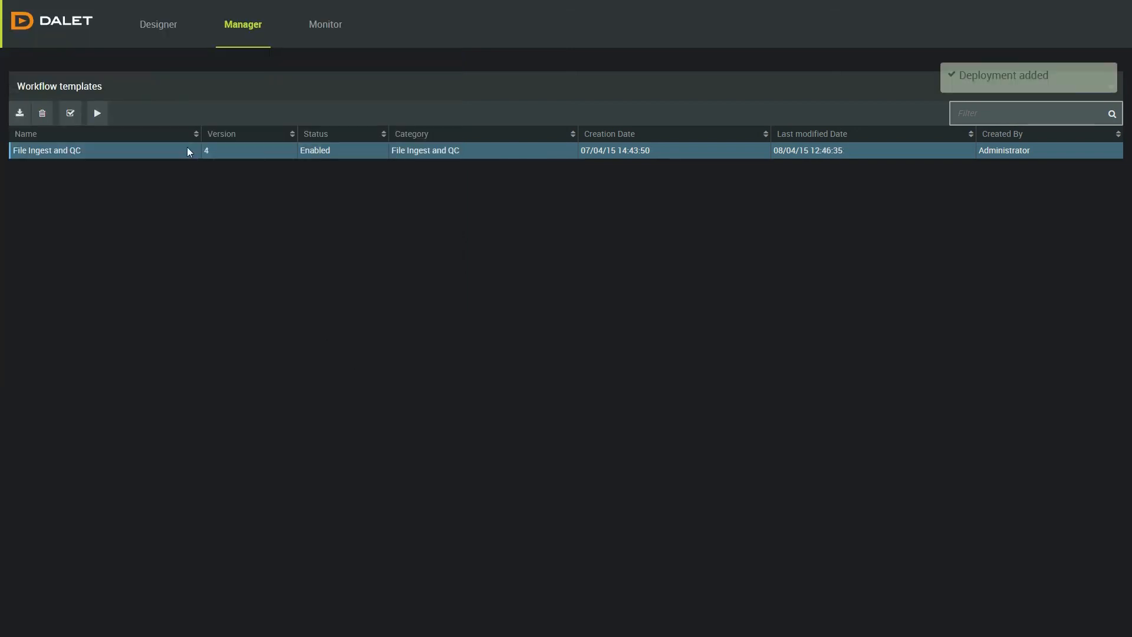
mouse_move(208, 162)
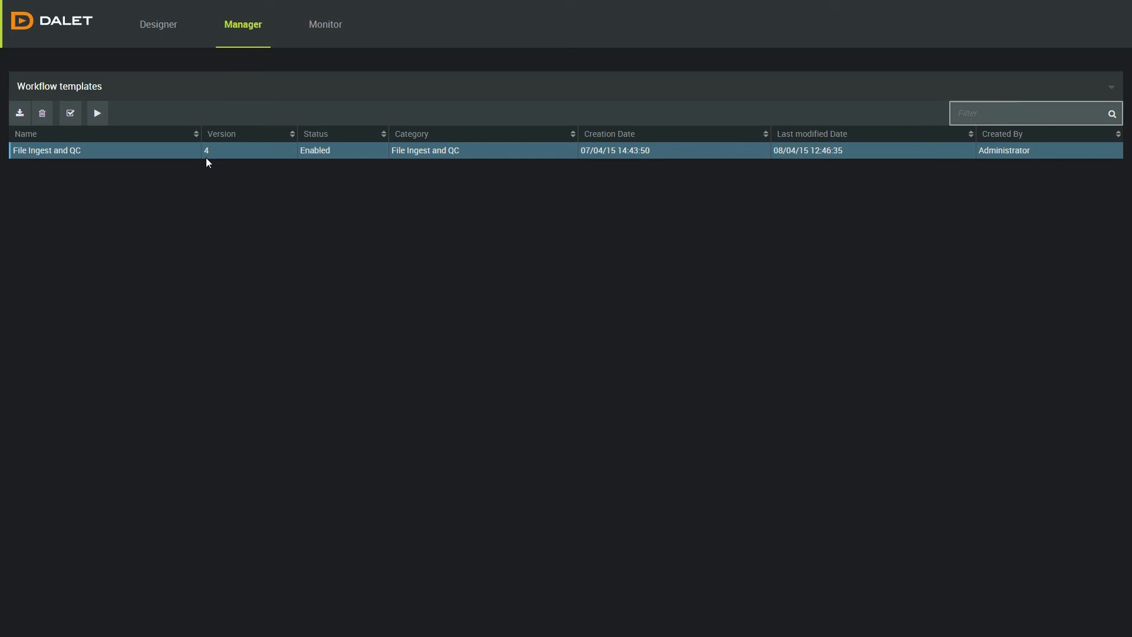
mouse_move(20, 113)
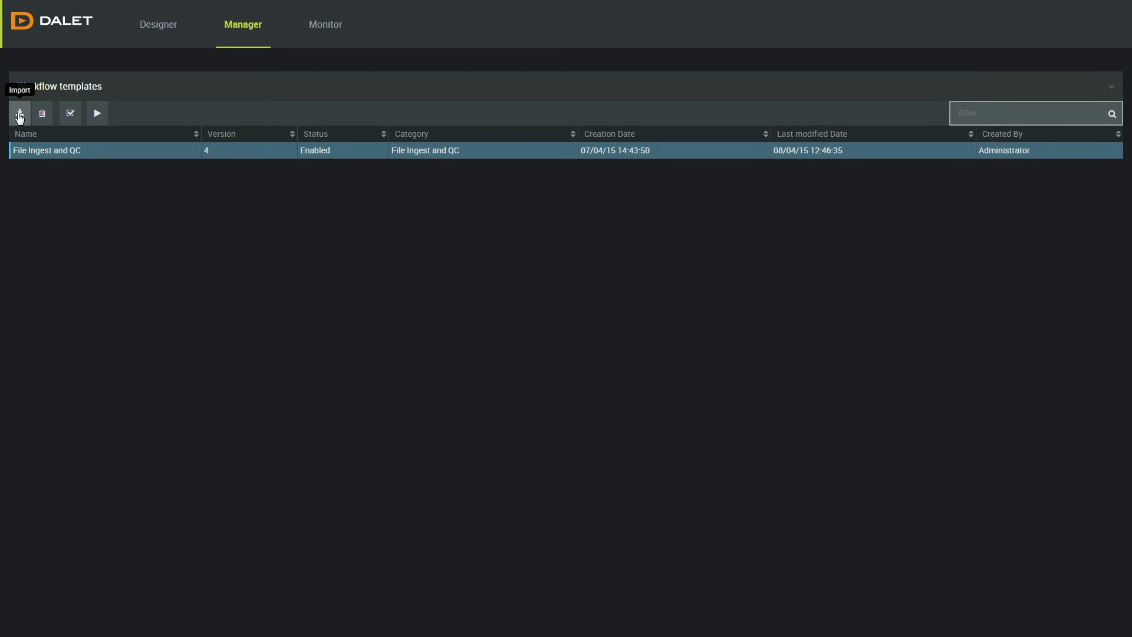
click(19, 113)
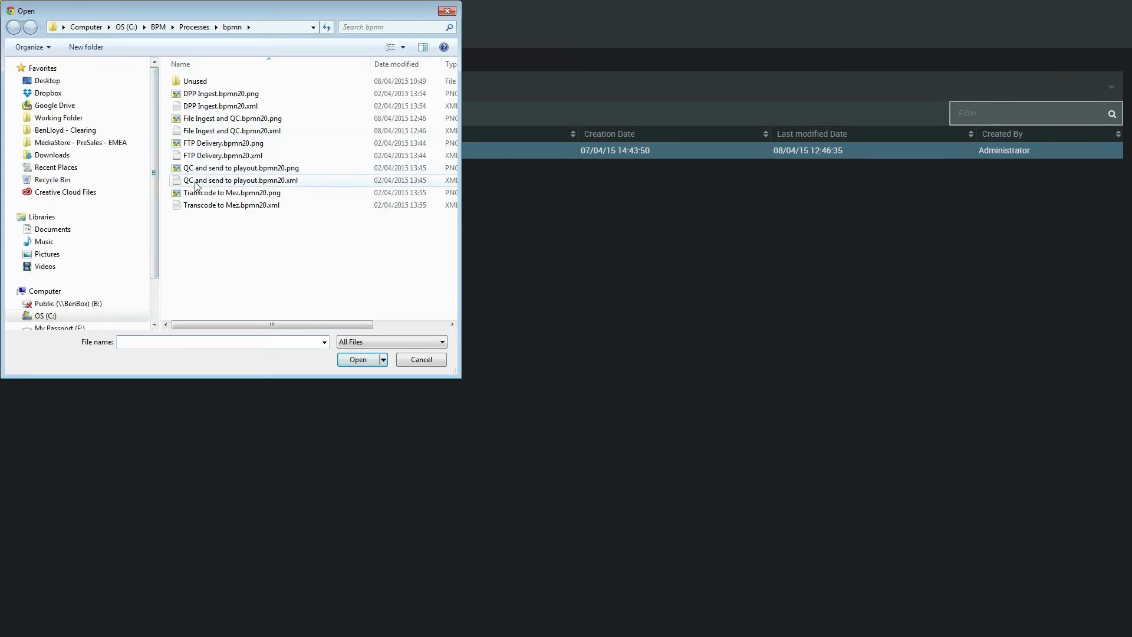
click(356, 359)
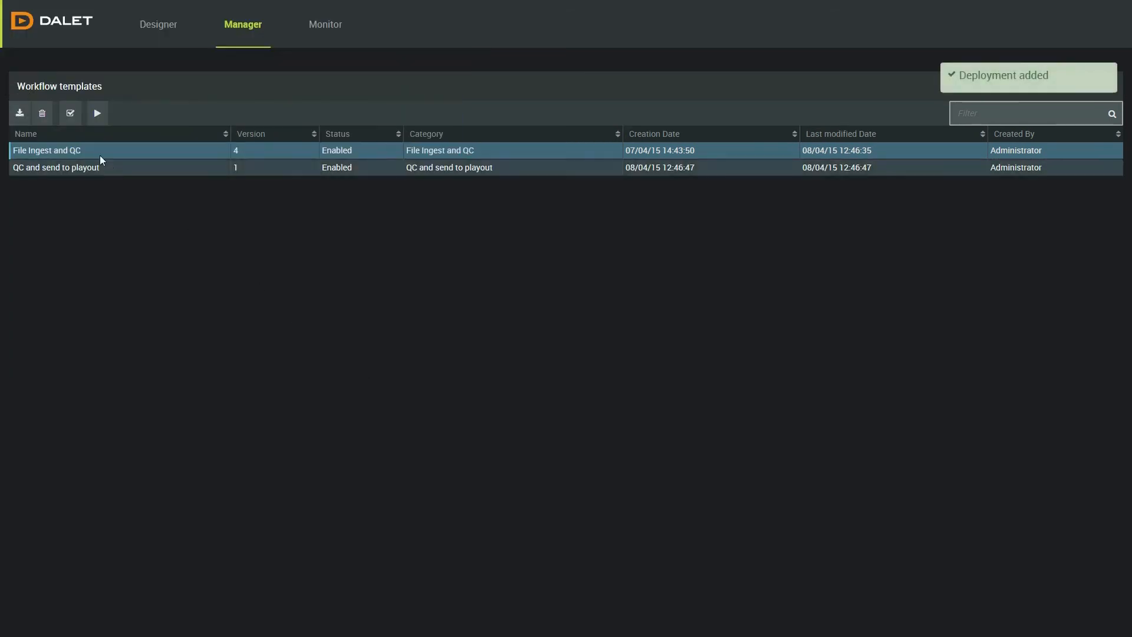
click(19, 113)
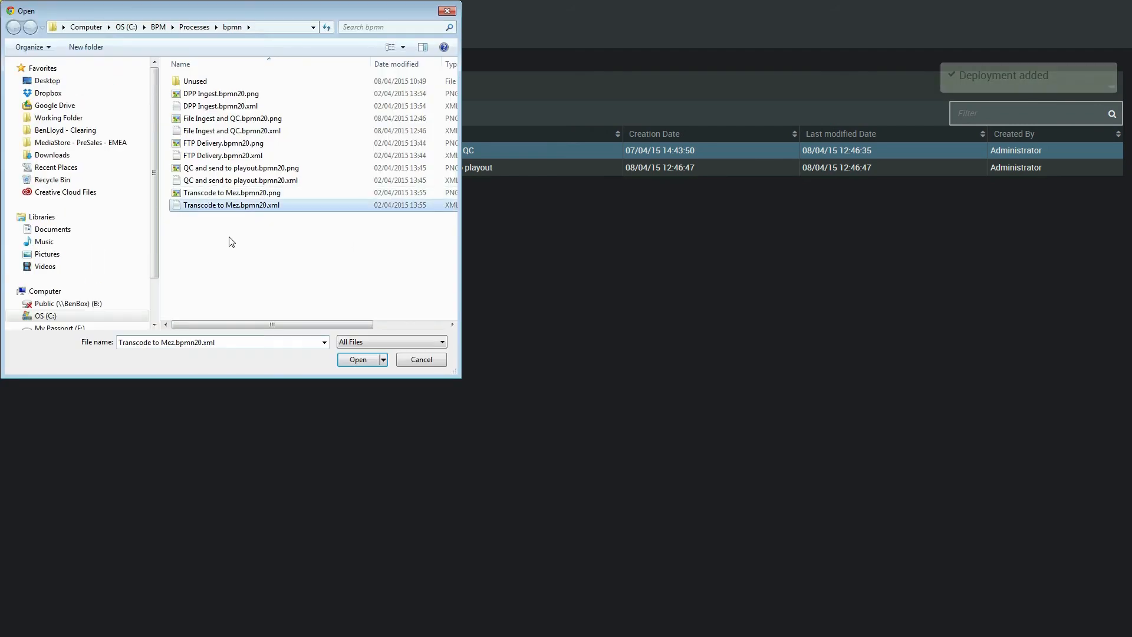
click(356, 359)
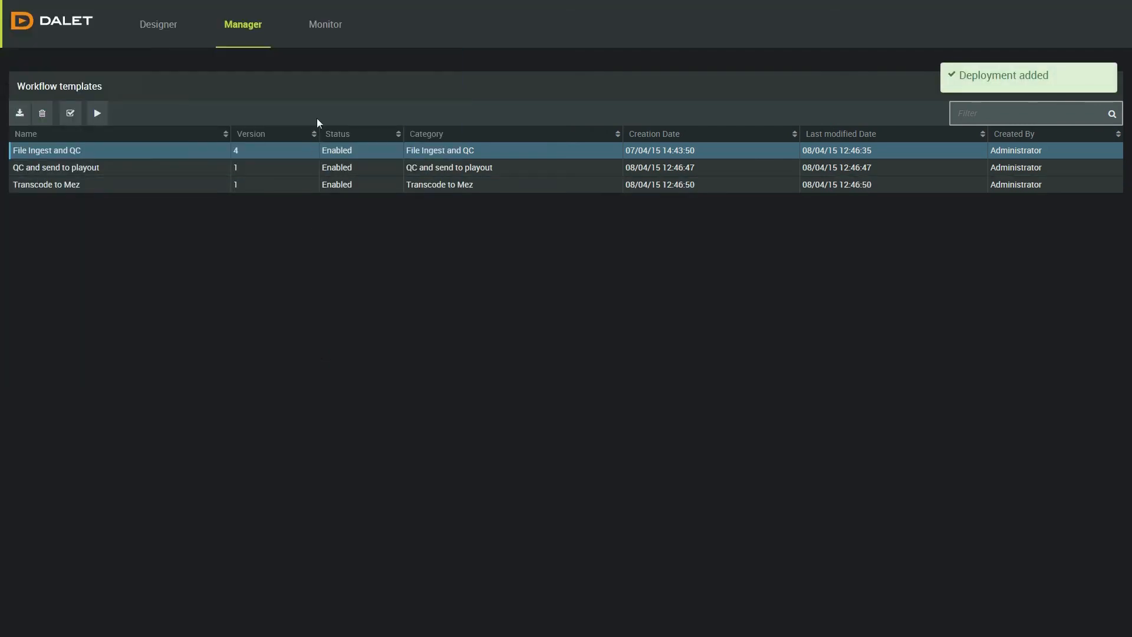
click(326, 24)
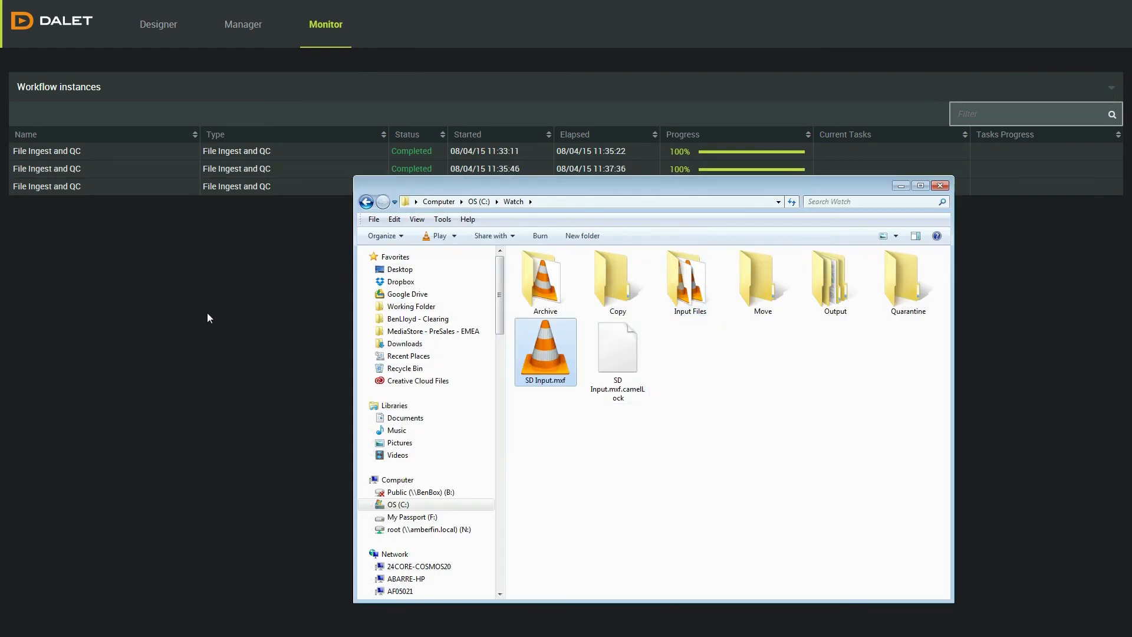
Step: Watch the new File Ingest and QC instance run to 100% Completed with its log collapsed
click(942, 185)
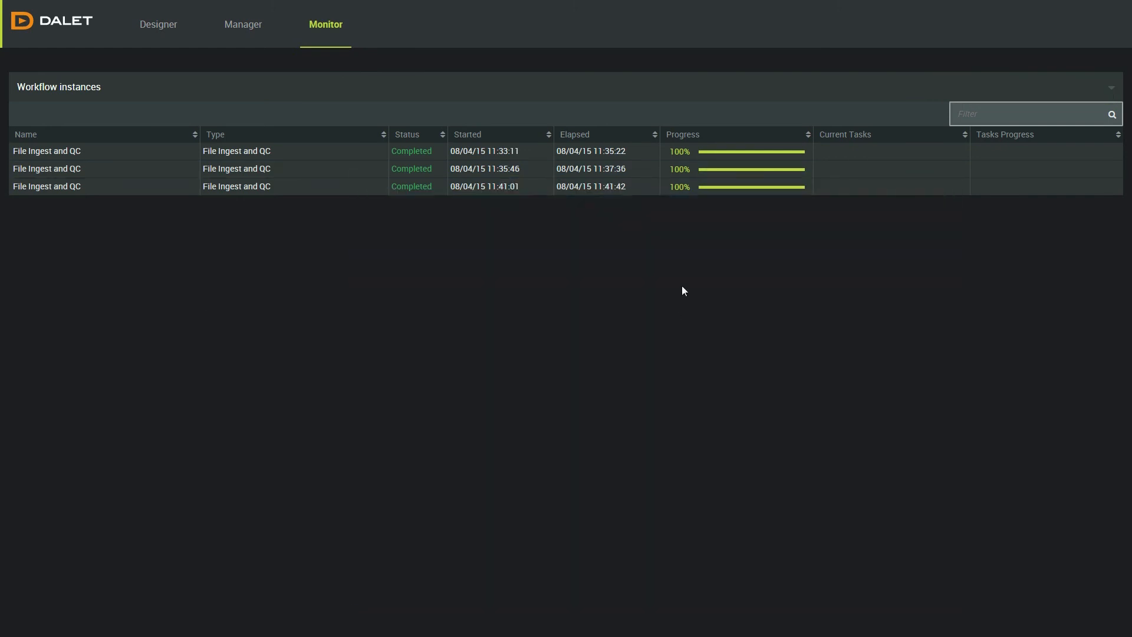
click(47, 204)
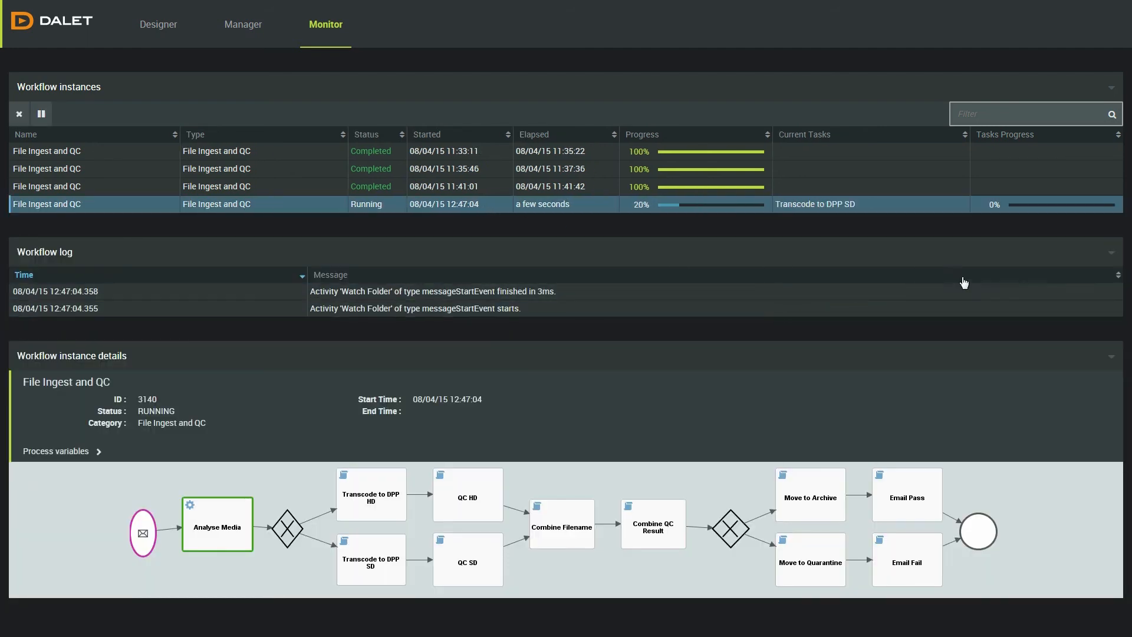
click(1124, 253)
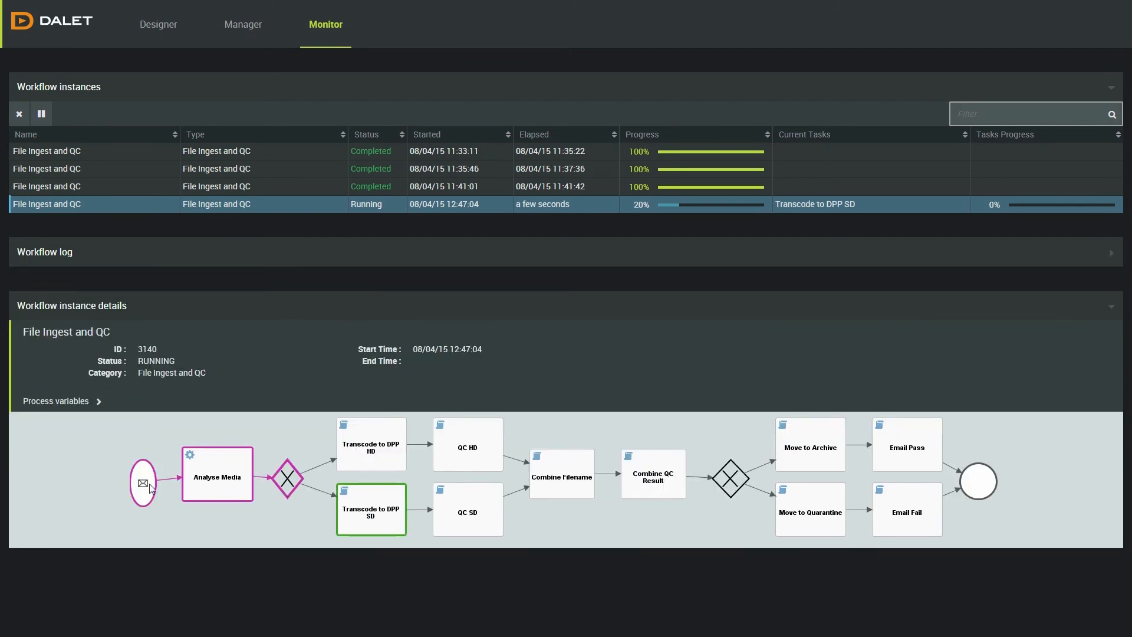
mouse_move(192, 511)
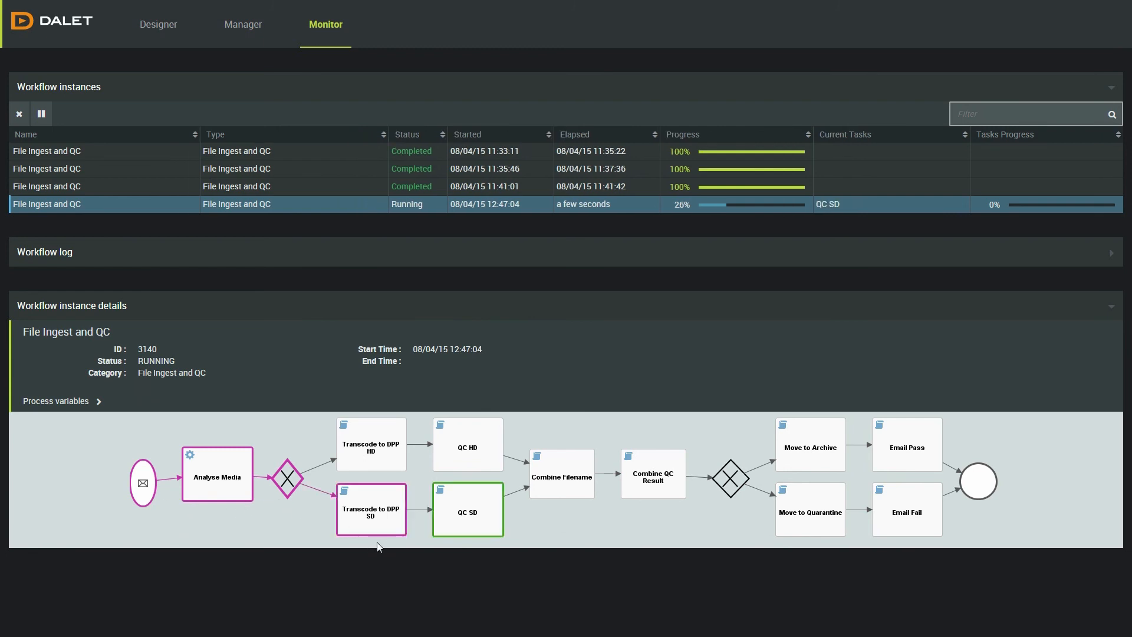
mouse_move(384, 546)
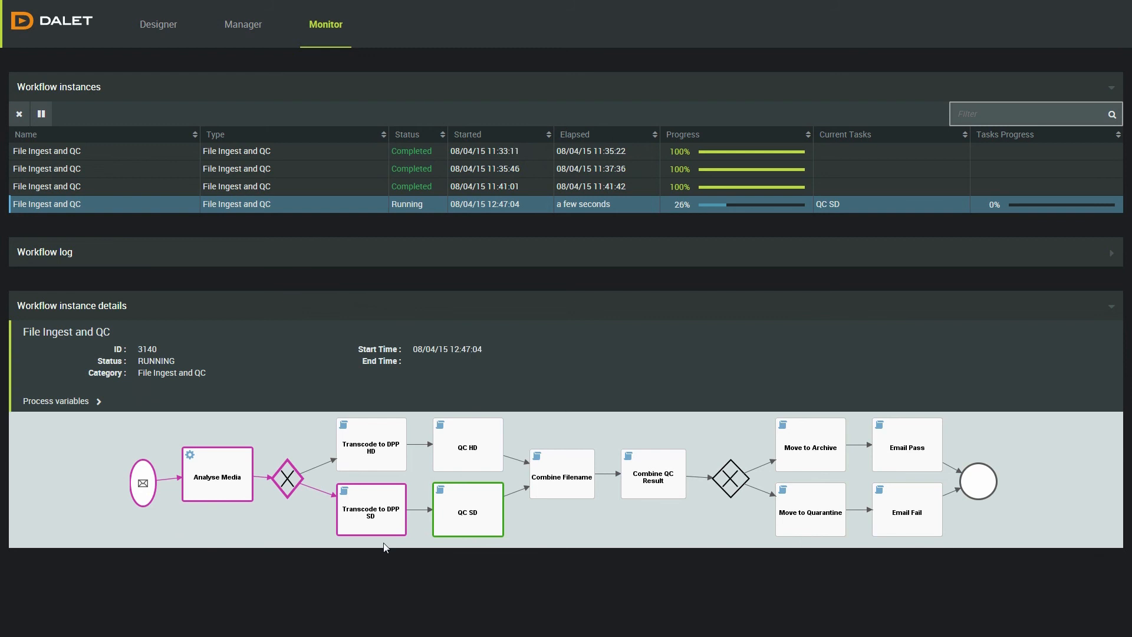
mouse_move(374, 542)
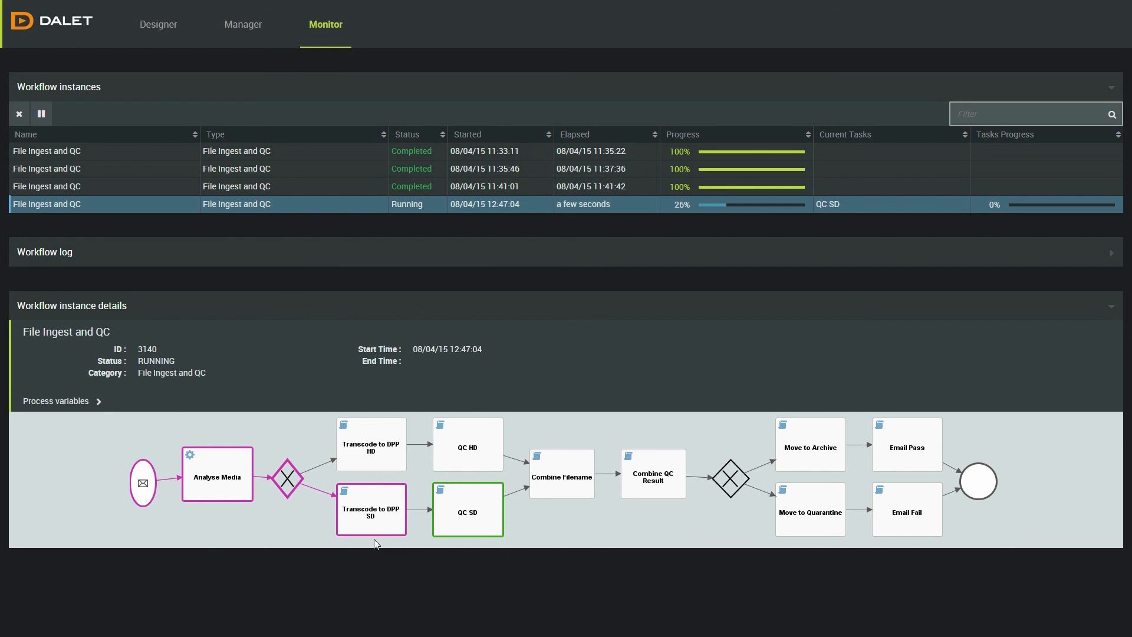
mouse_move(577, 504)
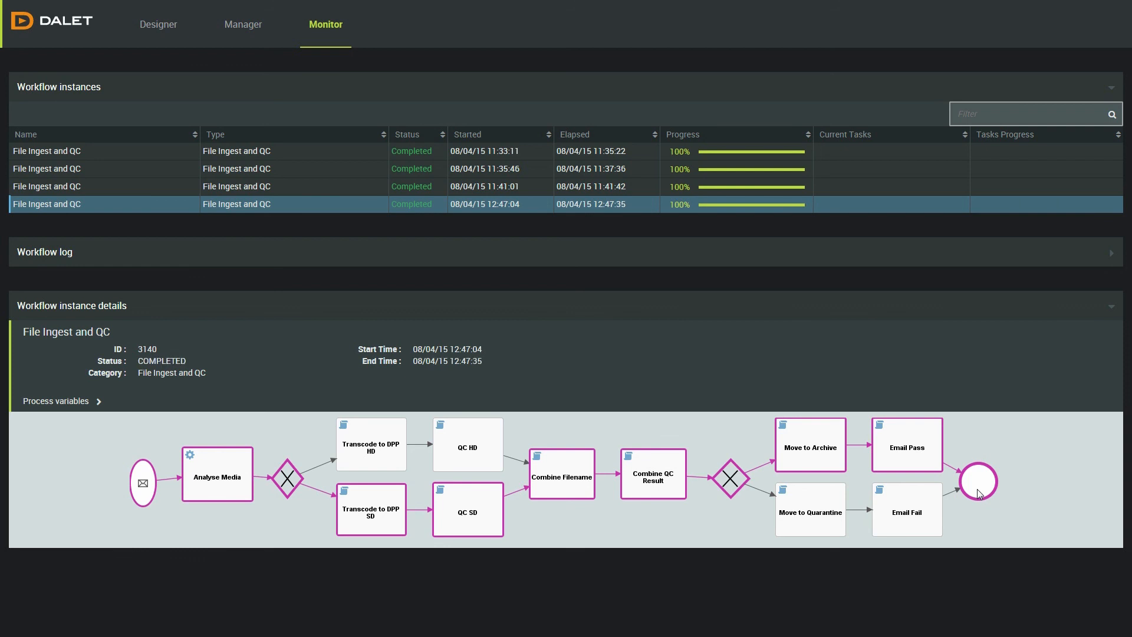
click(158, 23)
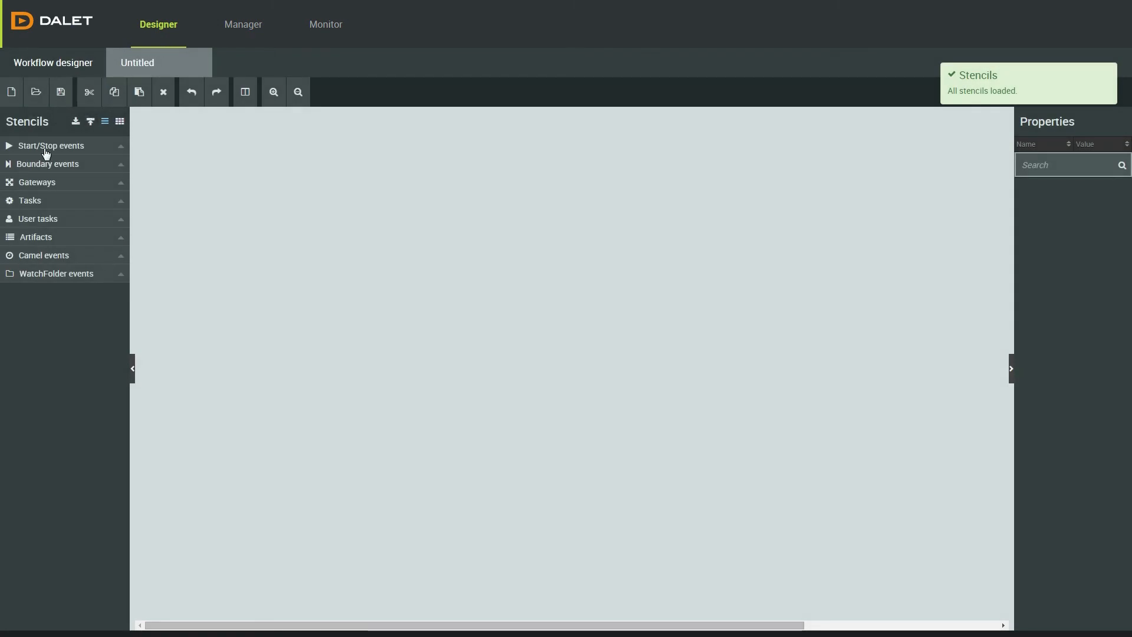
Step: Expand the Start/Stop event and Gateway stencil groups on the new canvas
click(51, 145)
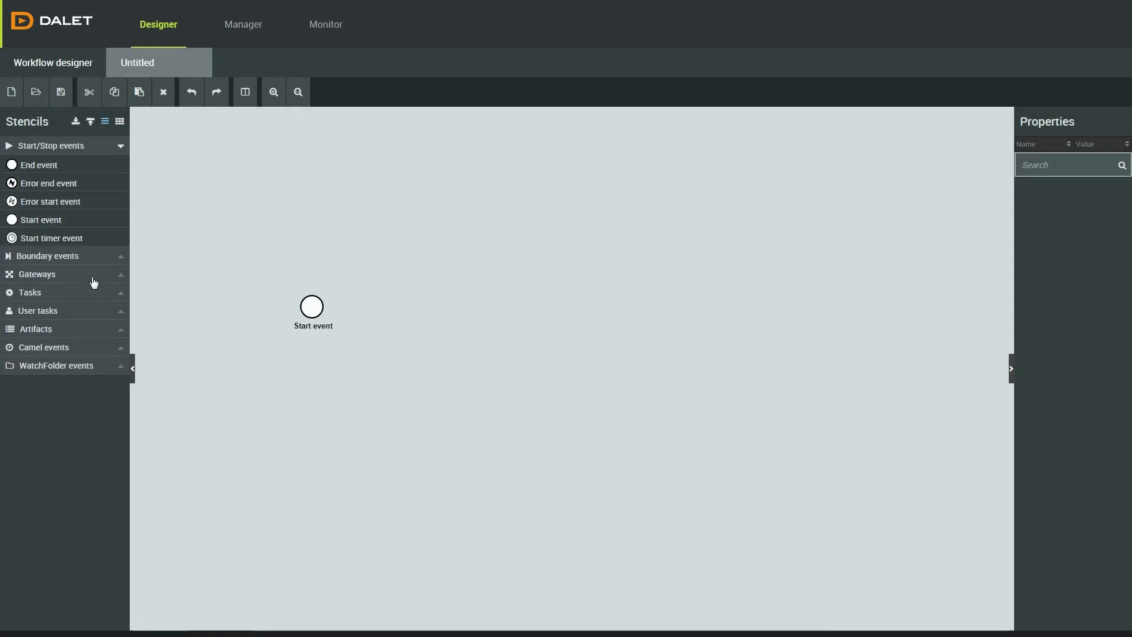
click(55, 274)
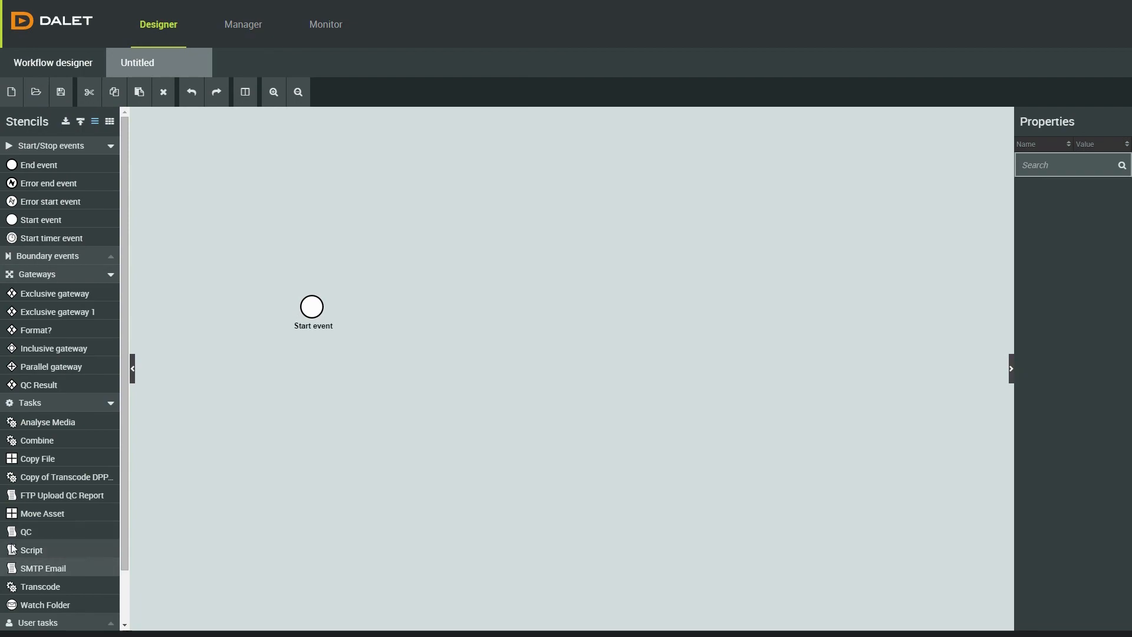